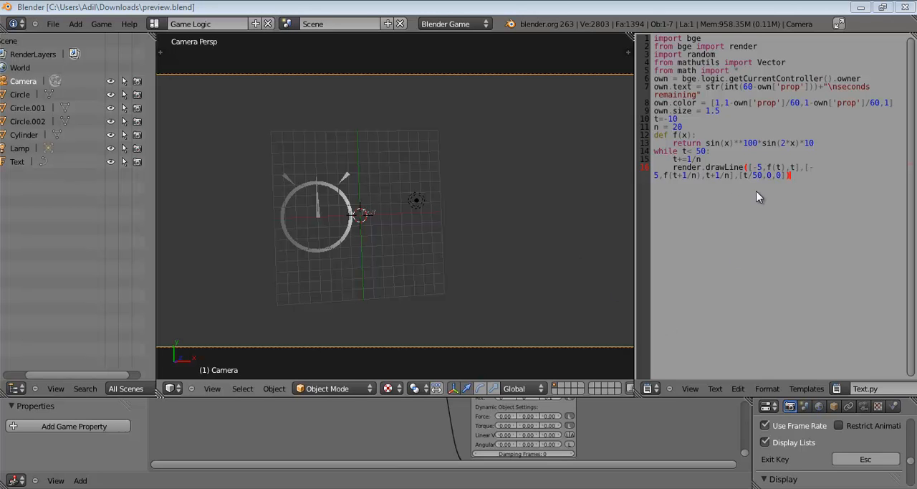
pyautogui.moveTo(722, 201)
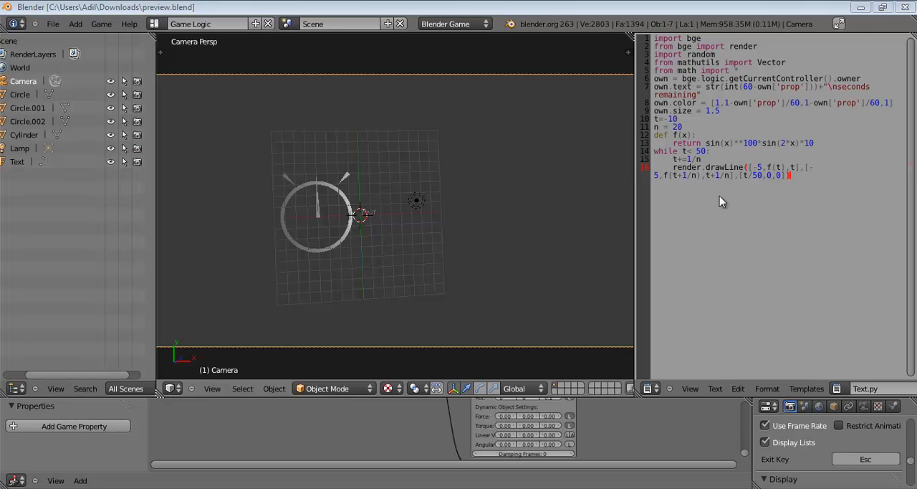
pyautogui.moveTo(505, 7)
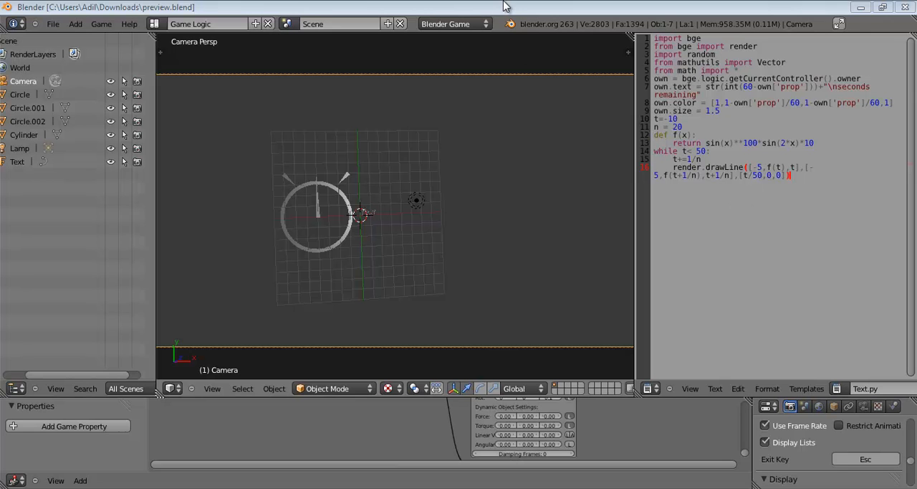
pyautogui.moveTo(470, 196)
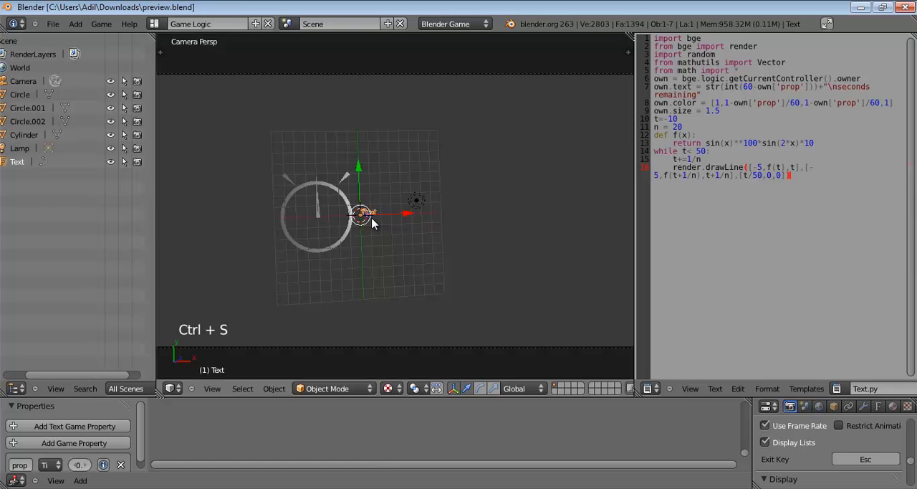
# - Reload the start-up file, add a Text object, and switch to the Game Logic layout
pyautogui.press('ctrl+n')
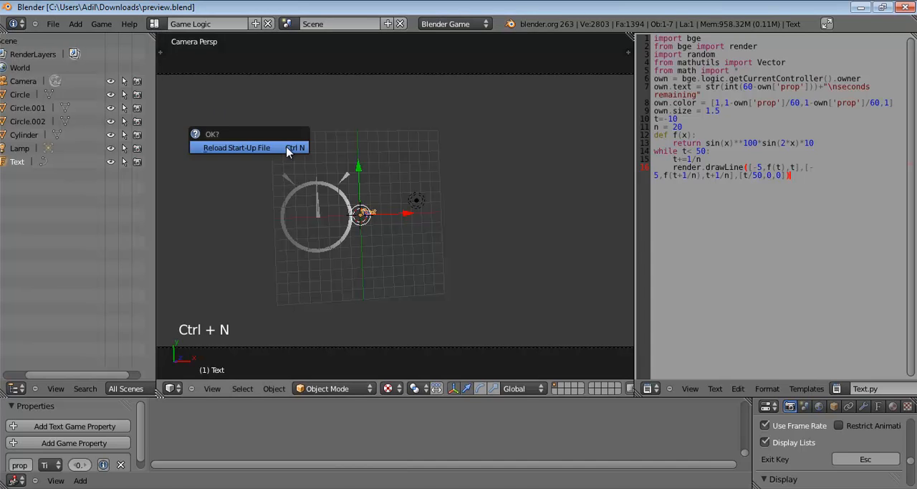
pyautogui.click(238, 147)
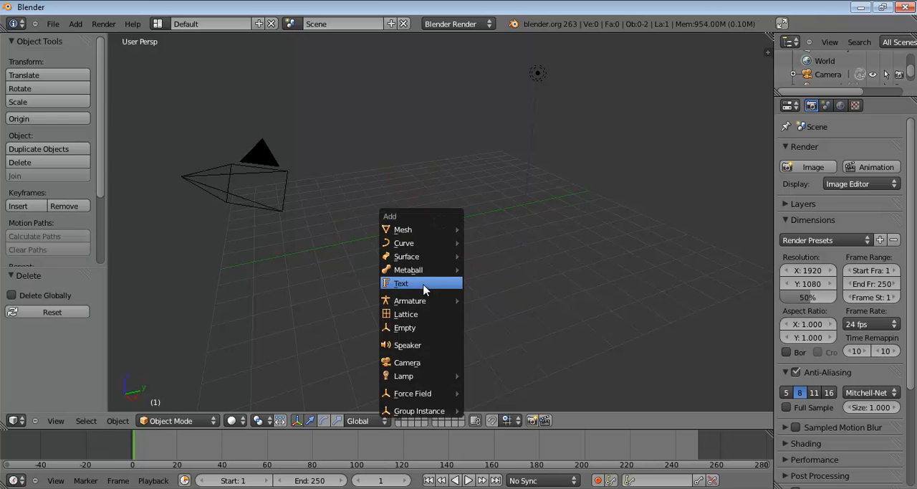
pyautogui.click(401, 282)
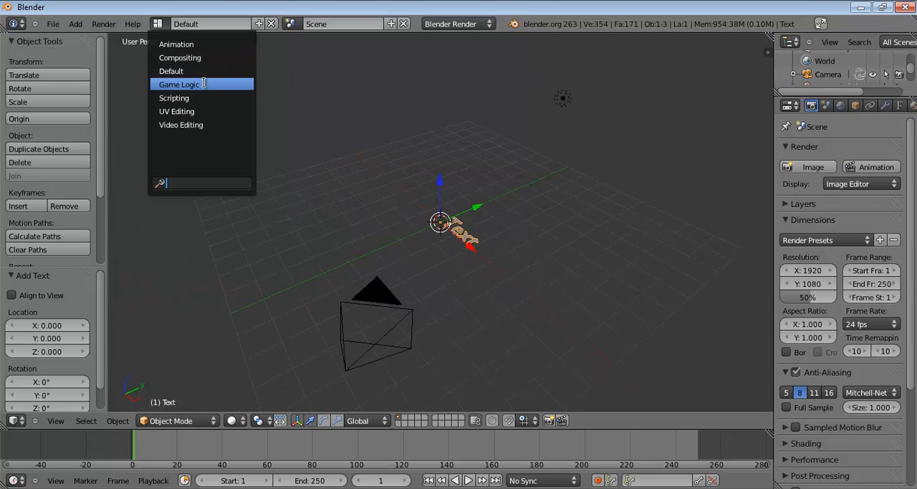
pyautogui.click(178, 83)
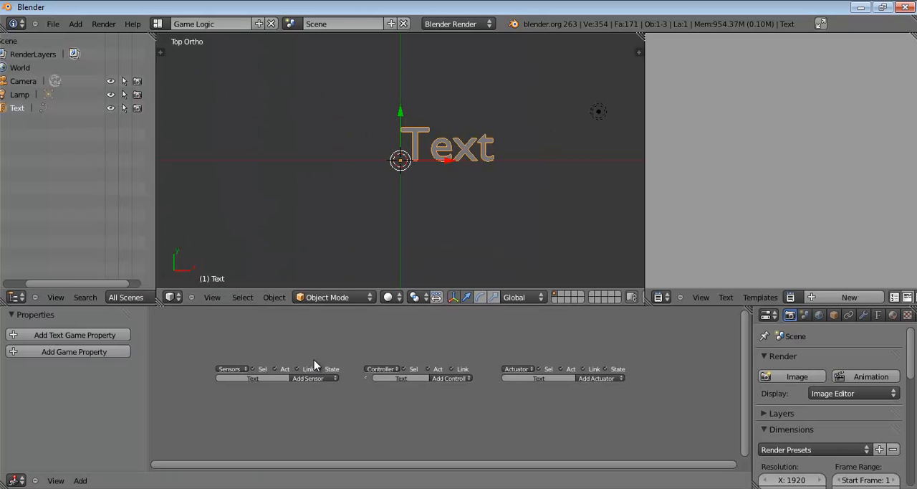
# - Link an Always sensor to a Python controller running the new text.py script
pyautogui.click(306, 378)
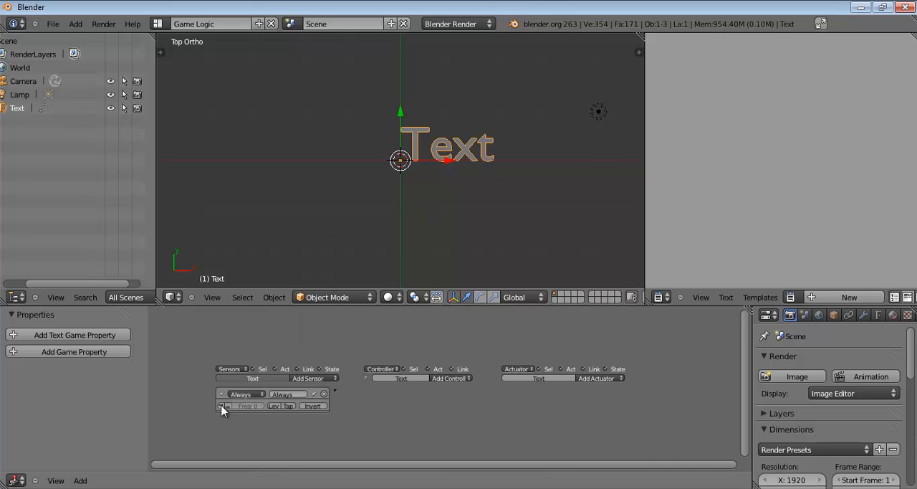
pyautogui.click(450, 378)
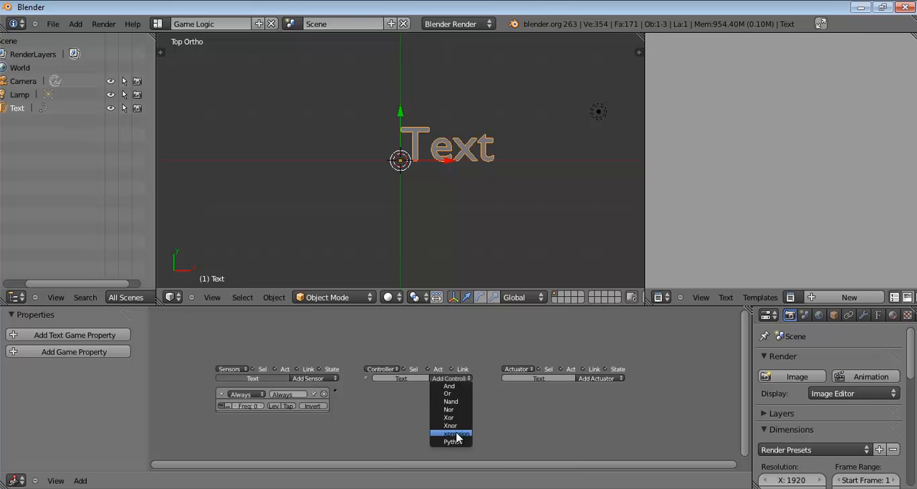
pyautogui.click(452, 442)
pyautogui.write('text.py')
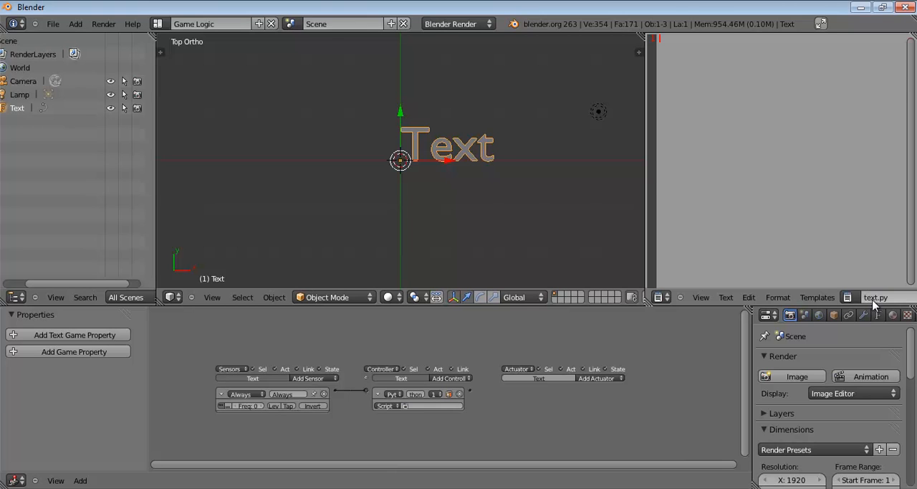
pyautogui.click(405, 406)
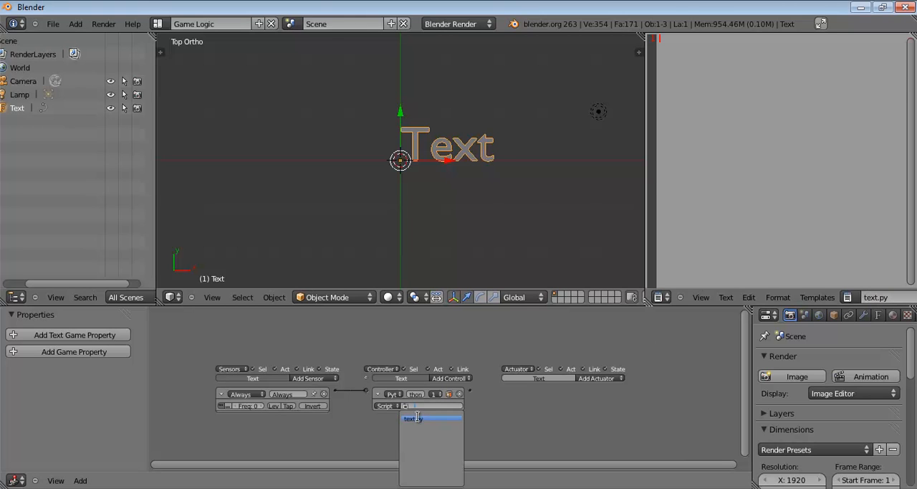
pyautogui.click(413, 419)
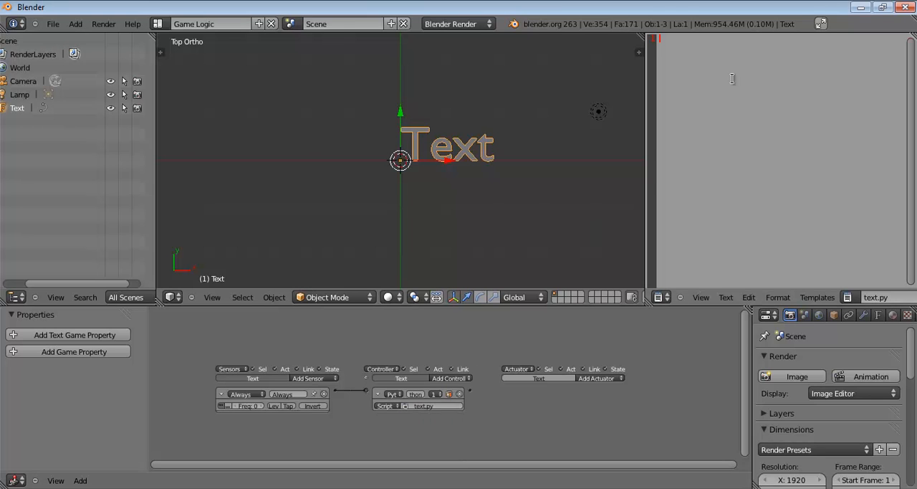
# - Write 'import bge' and 'own = bge.logic.getCurrentController()' as the script's first lines
pyautogui.write('import')
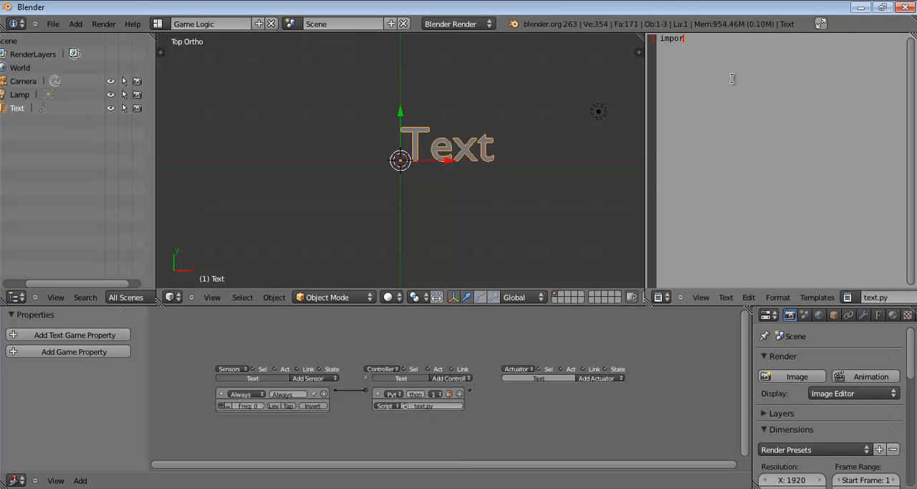
pyautogui.write('bge')
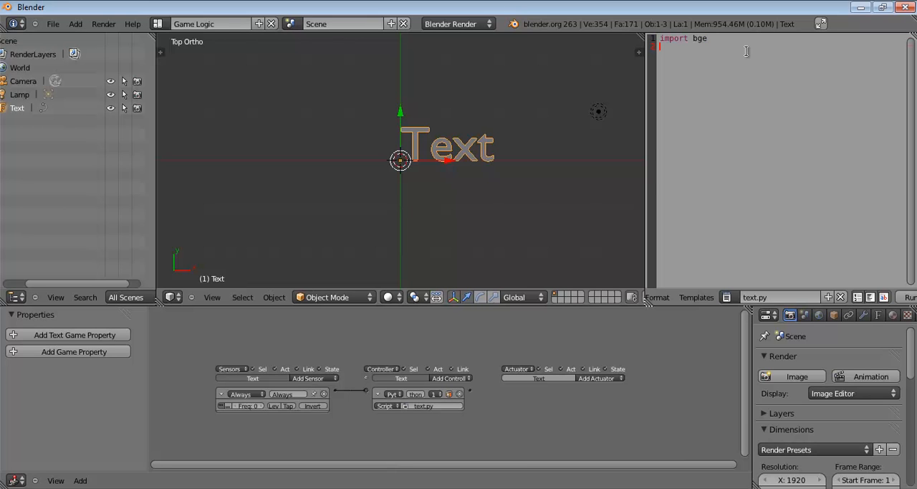
pyautogui.write('d')
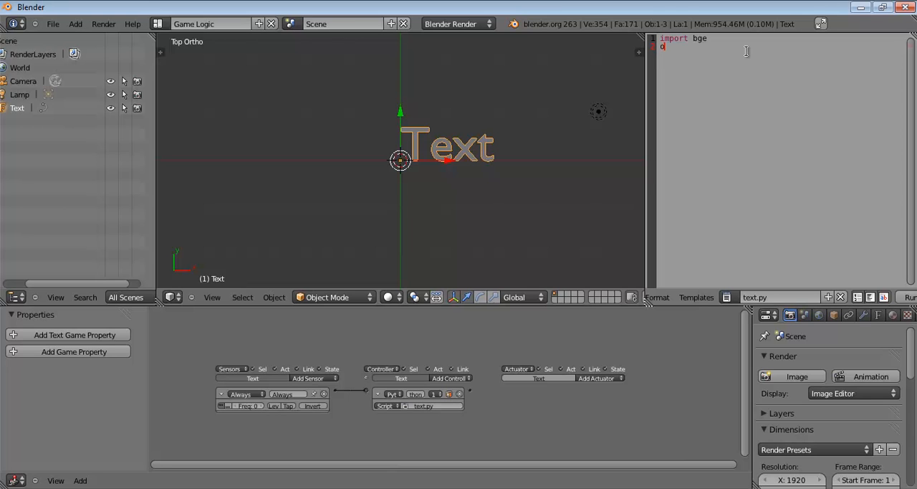
pyautogui.write('wn = b')
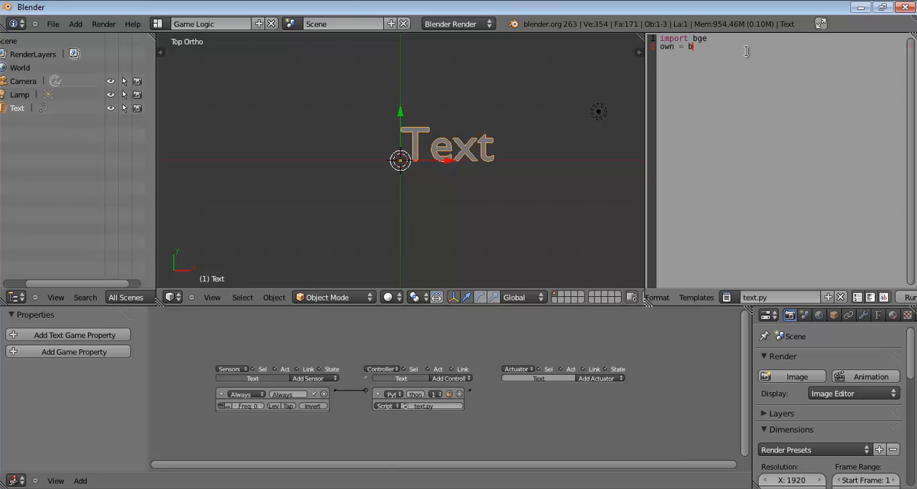
pyautogui.write('ge.logid')
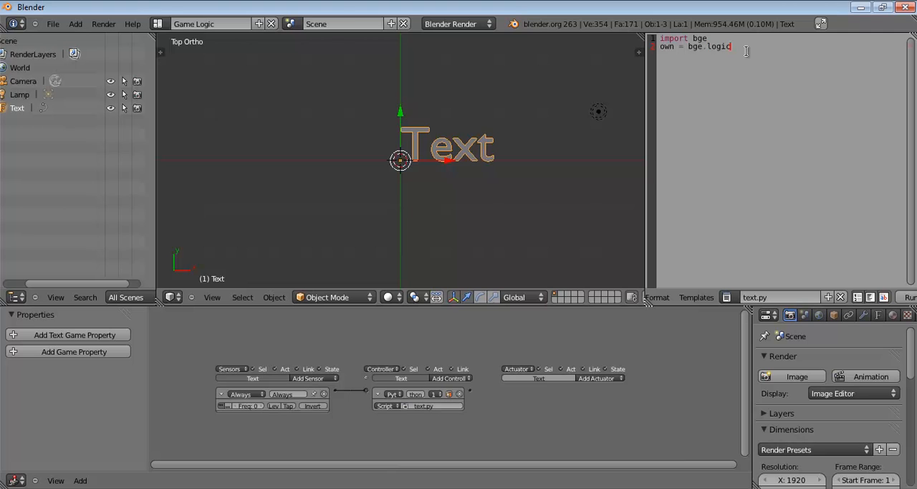
pyautogui.write('.getCurrentContro')
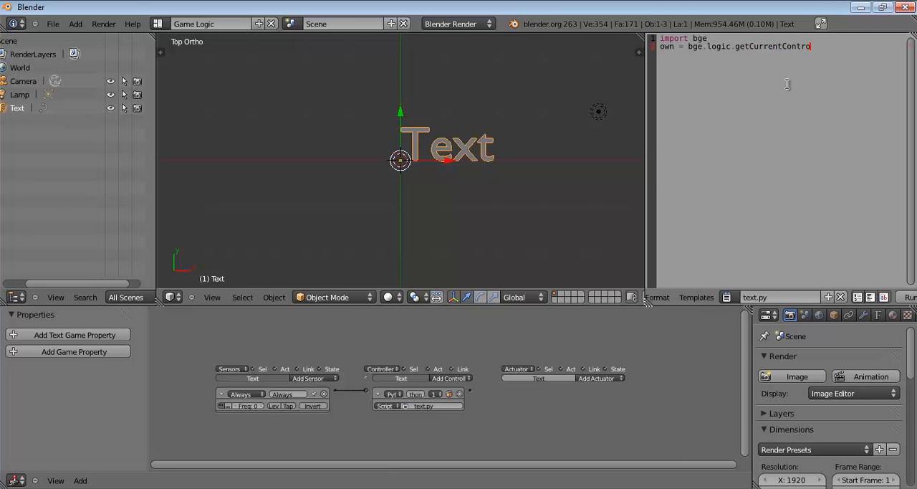
pyautogui.write('ler()')
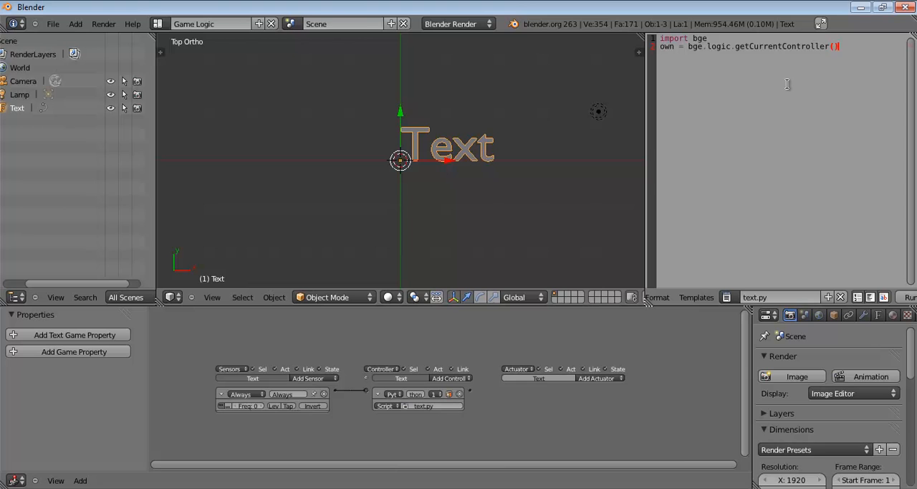
pyautogui.press('Return')
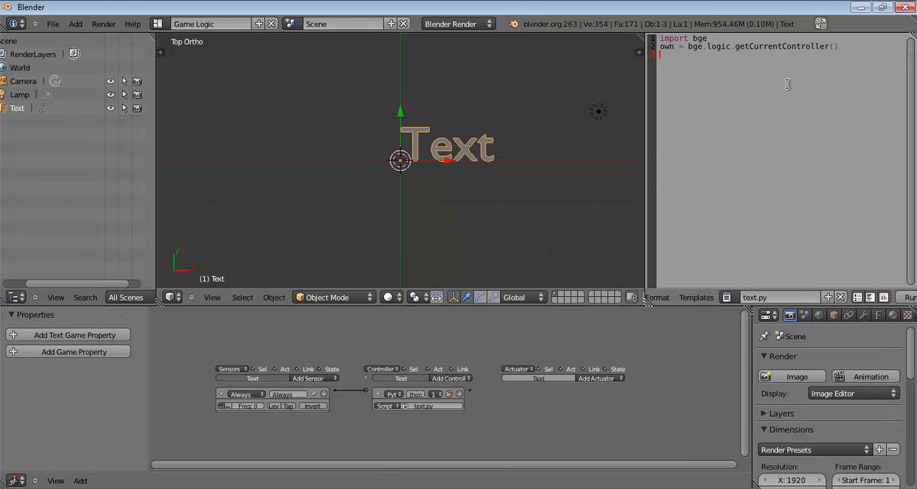
pyautogui.click(52, 23)
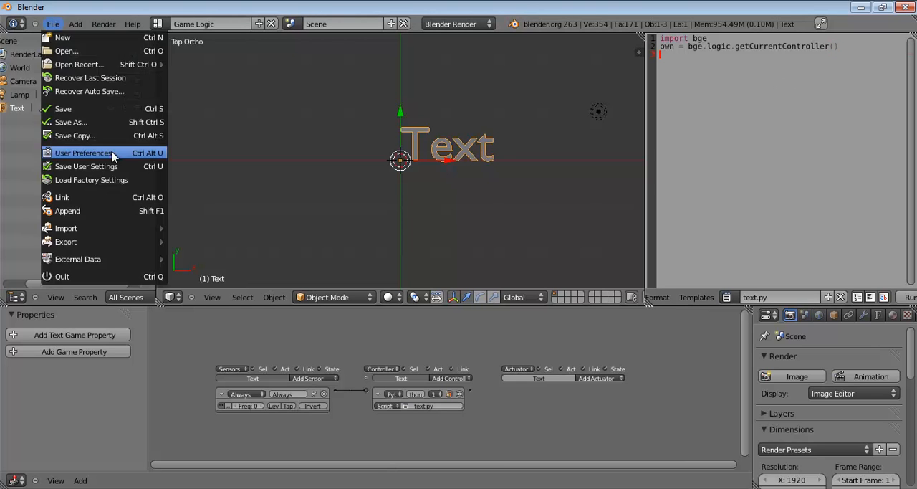
# - Enable the 3D View: Screencast Keys add-on in User Preferences, searching 'scr'
pyautogui.click(84, 152)
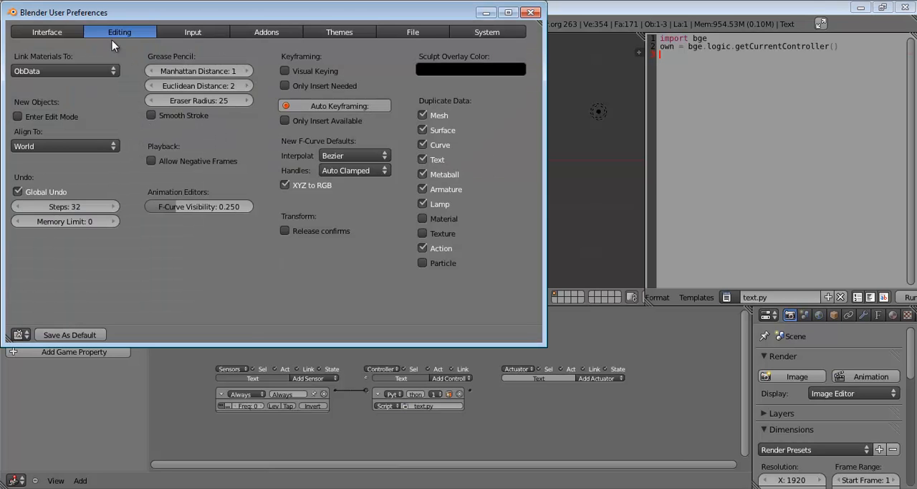
pyautogui.click(267, 32)
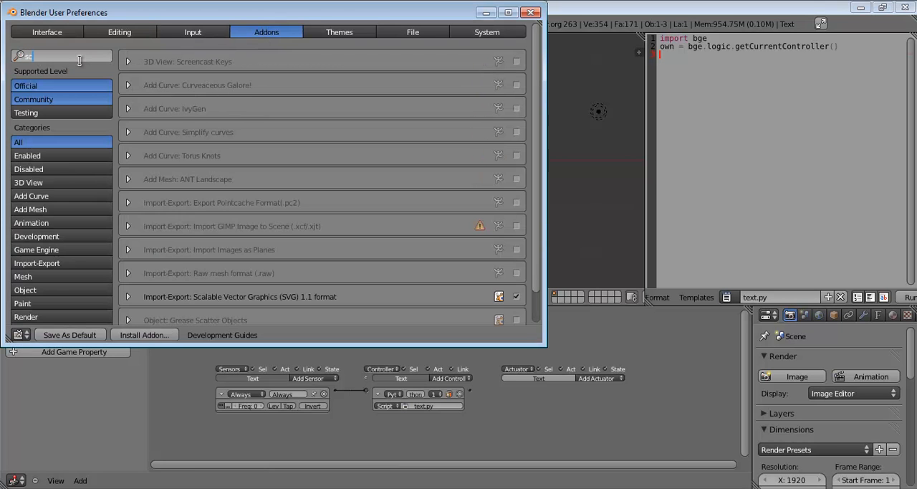
pyautogui.write('scr')
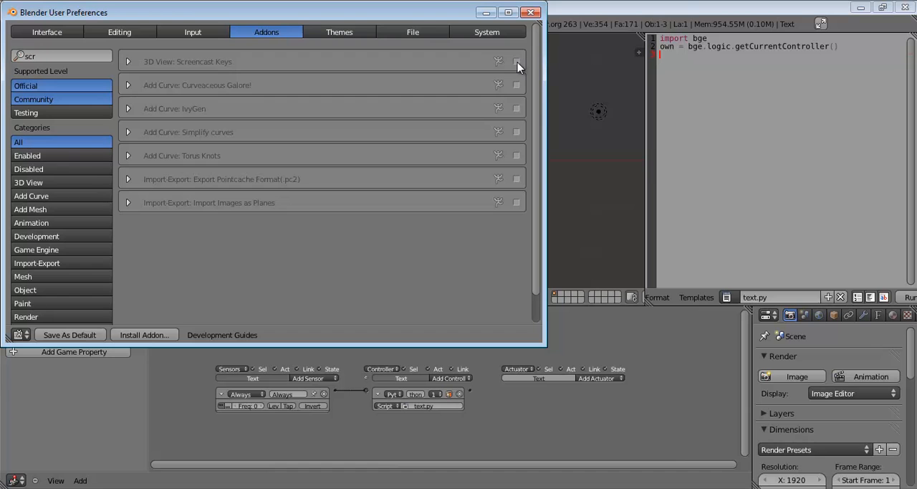
pyautogui.click(530, 12)
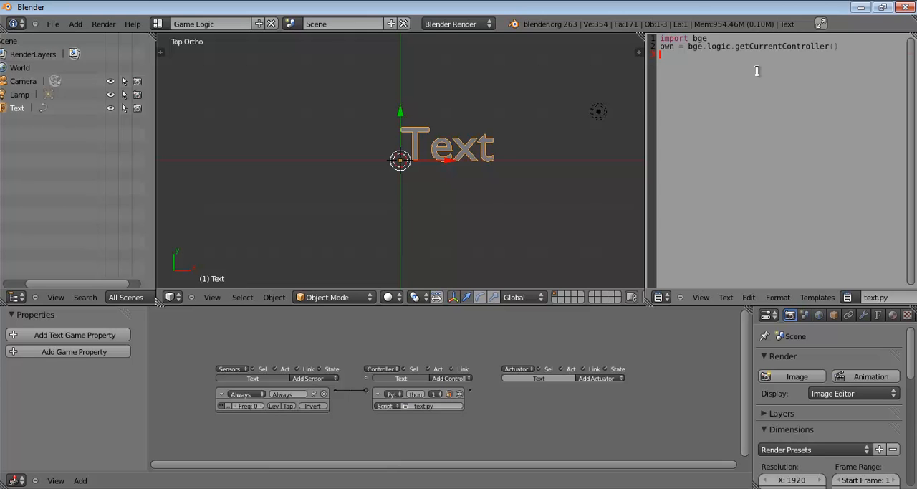
# - Add own.text = "hello world" and append .owner to the controller line
pyautogui.write('own.text')
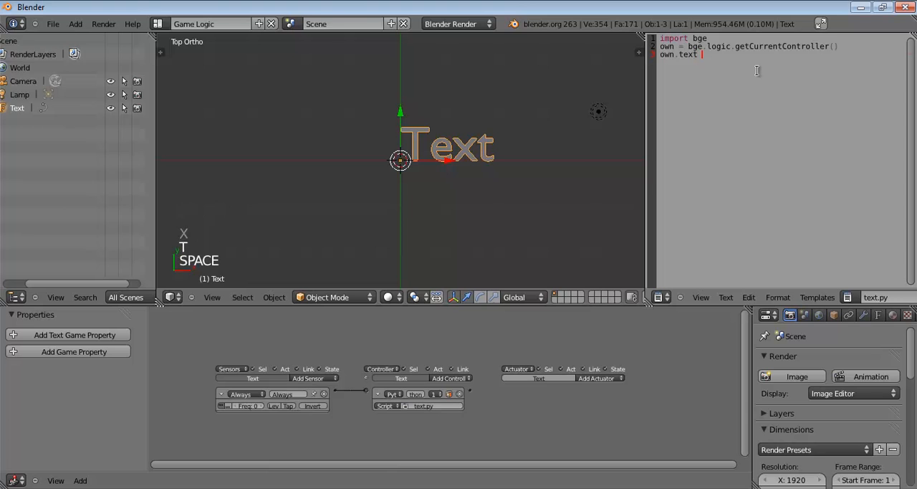
pyautogui.write('"hea')
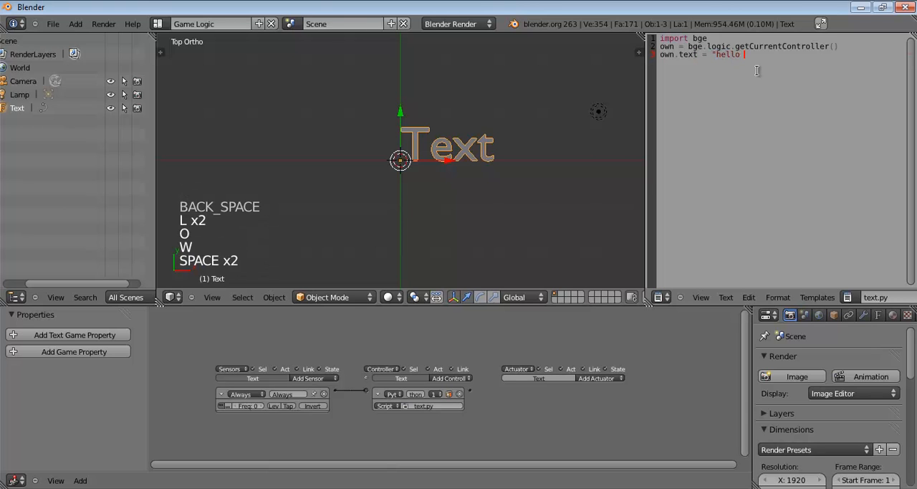
pyautogui.write('wor')
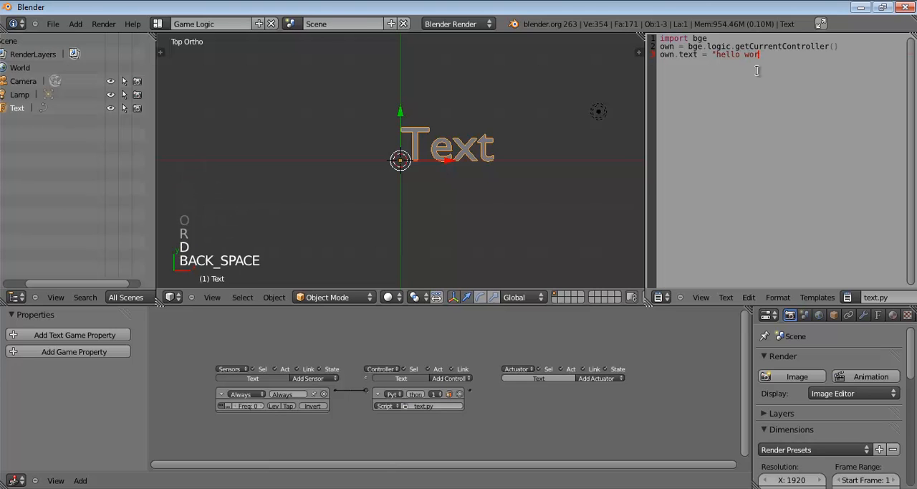
pyautogui.write('ld"')
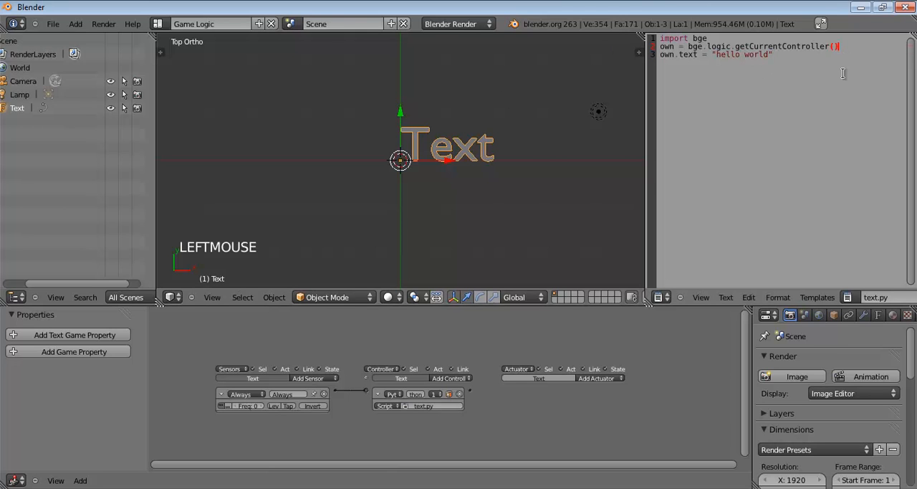
pyautogui.write('.owner')
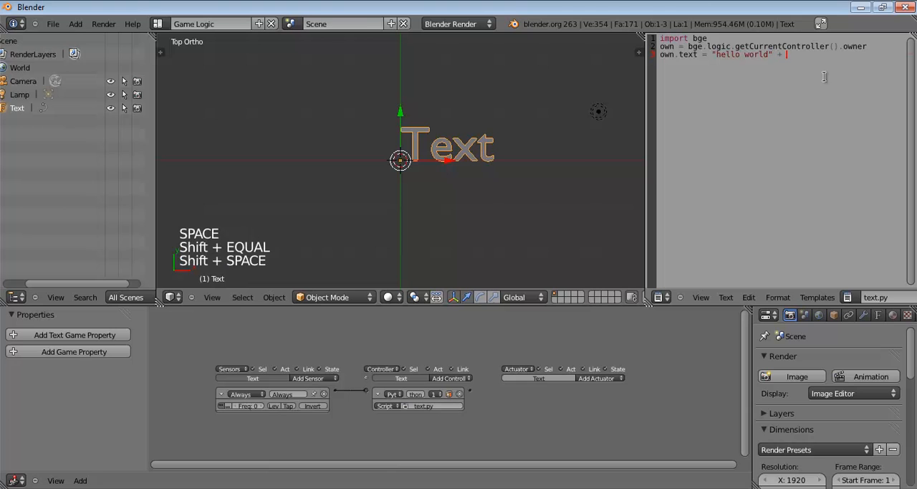
# - Concatenate " and hello mars" onto the own.text string
pyautogui.write('"')
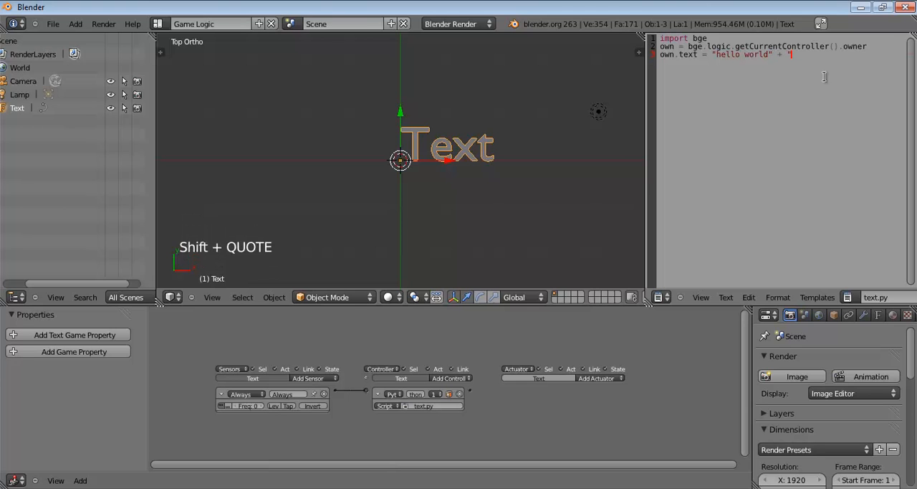
pyautogui.write('and hello')
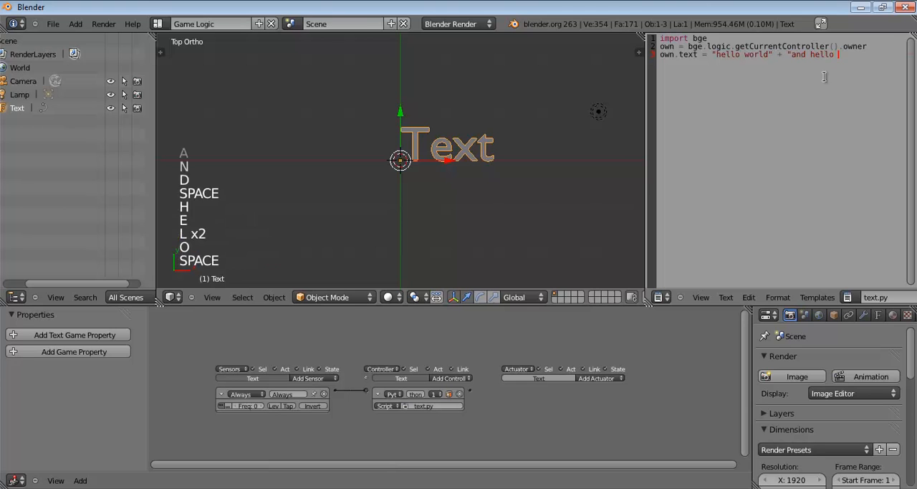
pyautogui.write('mars"')
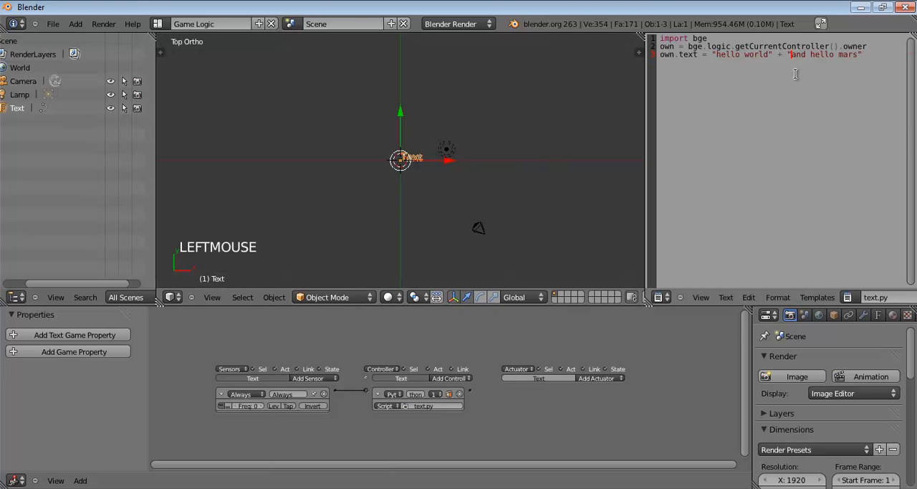
pyautogui.press('space')
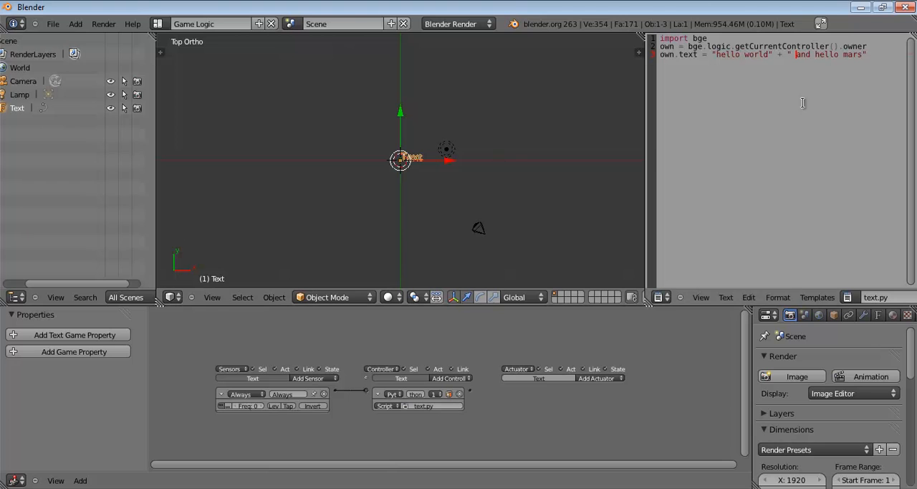
pyautogui.moveTo(768, 108)
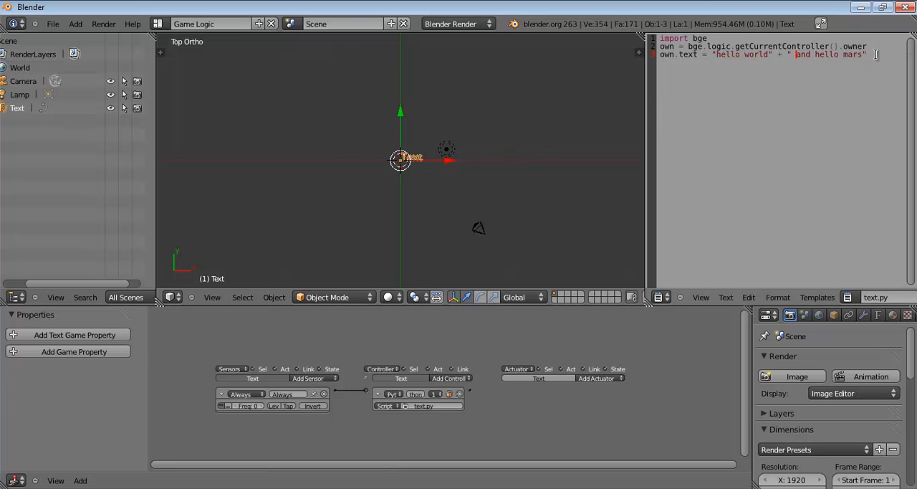
# - Add own.color = [1,1,0,.5], view through the camera, and run the game
pyautogui.press('Return')
pyautogui.write('own.color = [1,0,0]')
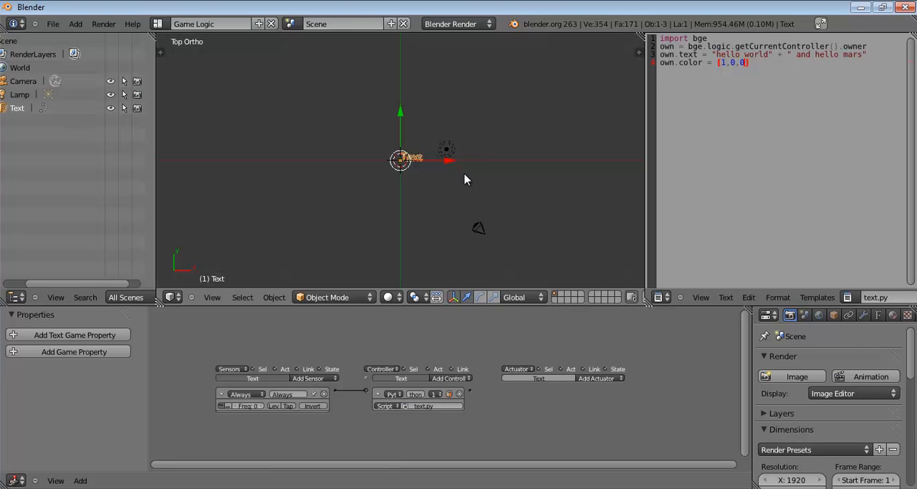
pyautogui.click(419, 236)
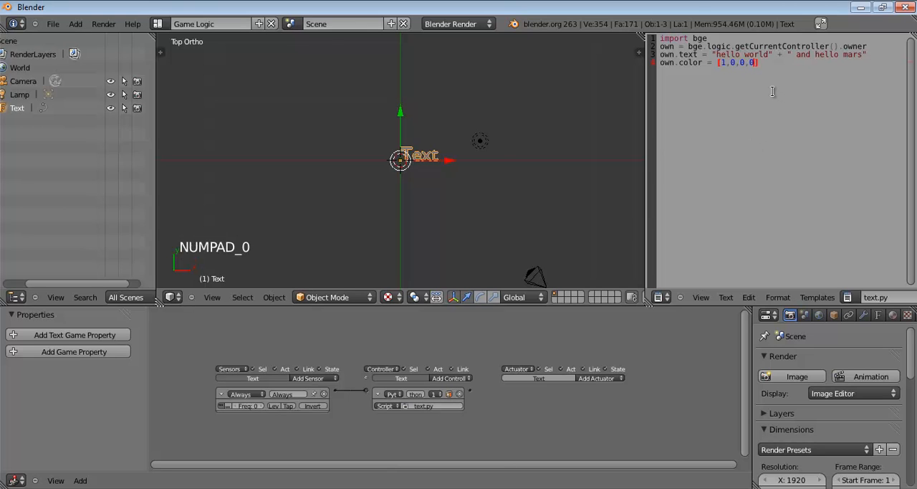
pyautogui.press('Enter')
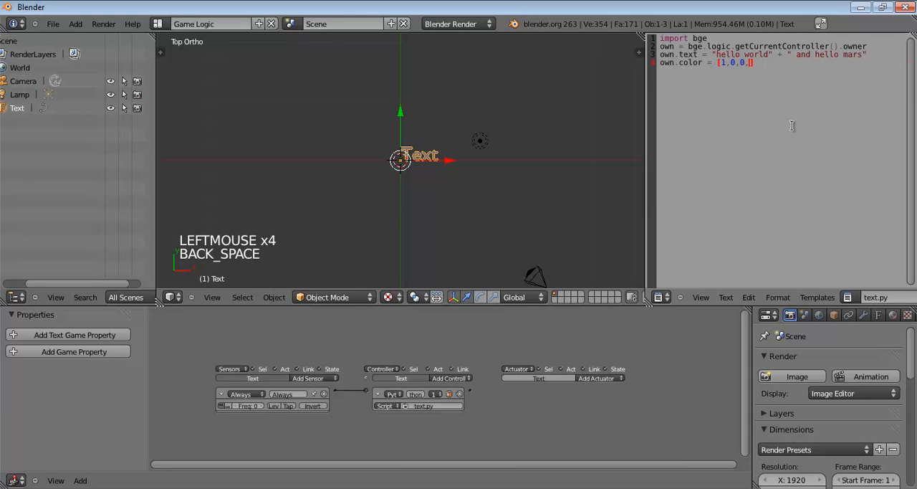
pyautogui.write('1')
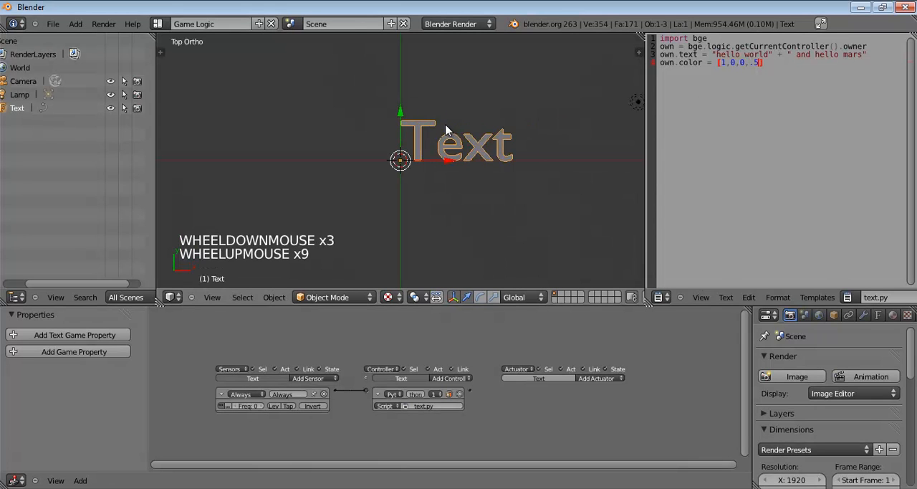
pyautogui.scroll(-3)
pyautogui.write('1')
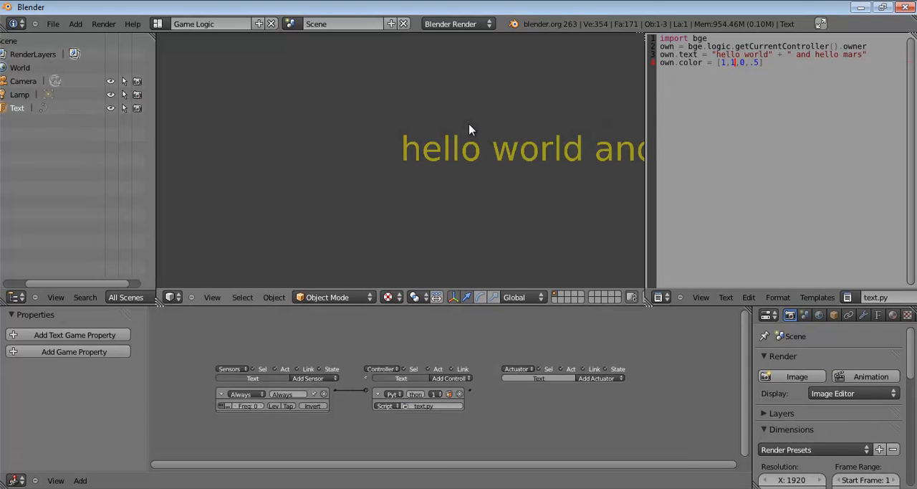
pyautogui.moveTo(450, 143)
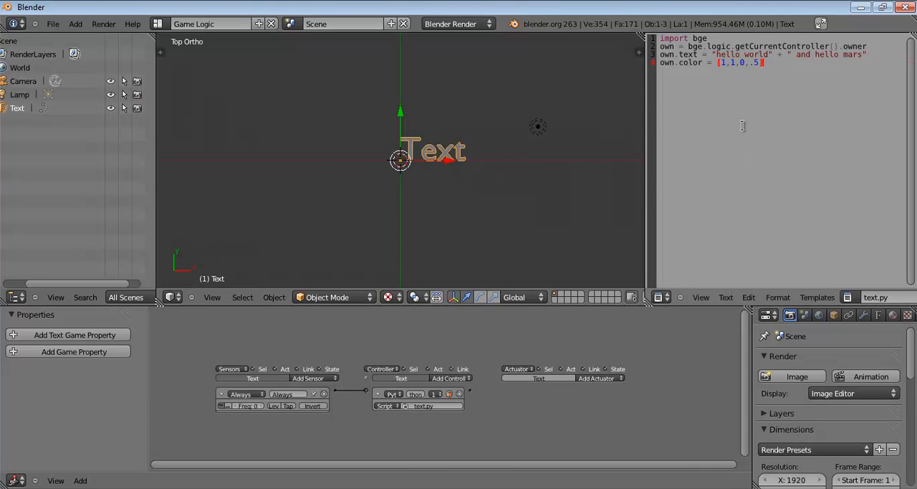
# - Add own.size = 10, then change the value to 2
pyautogui.write('own')
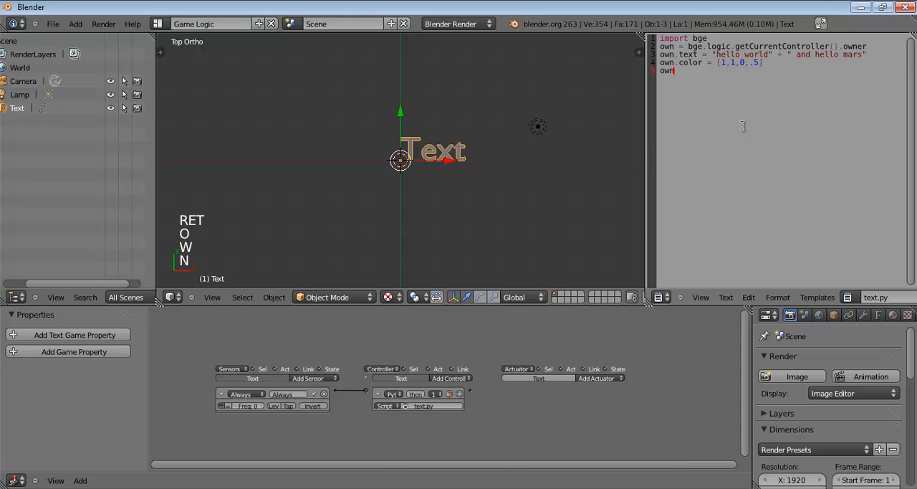
pyautogui.write('.size =')
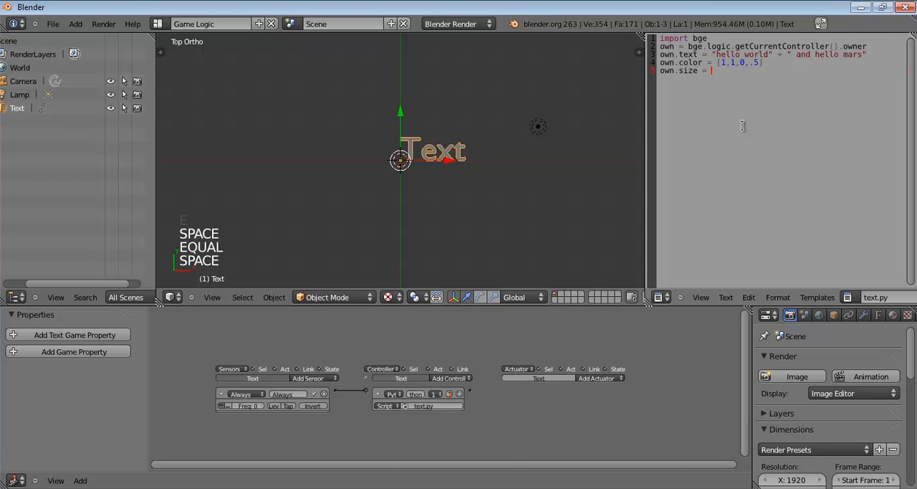
pyautogui.write('.')
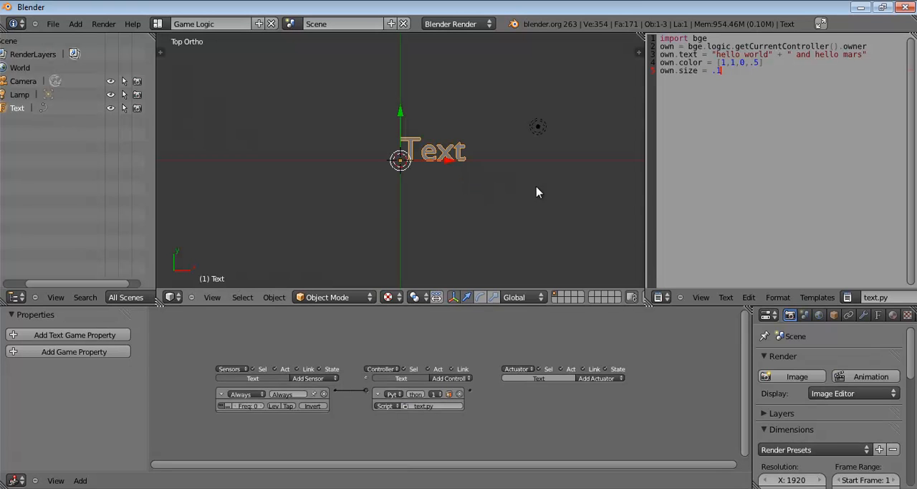
pyautogui.write('10')
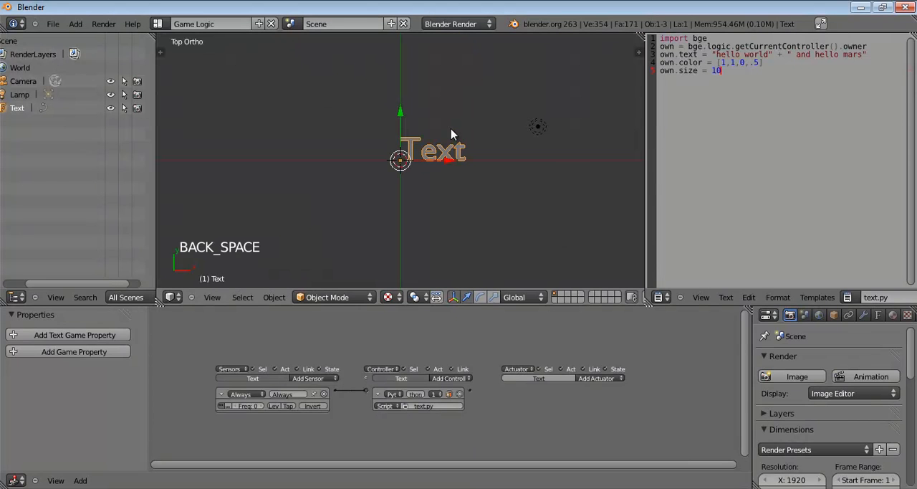
pyautogui.press('BackSpace')
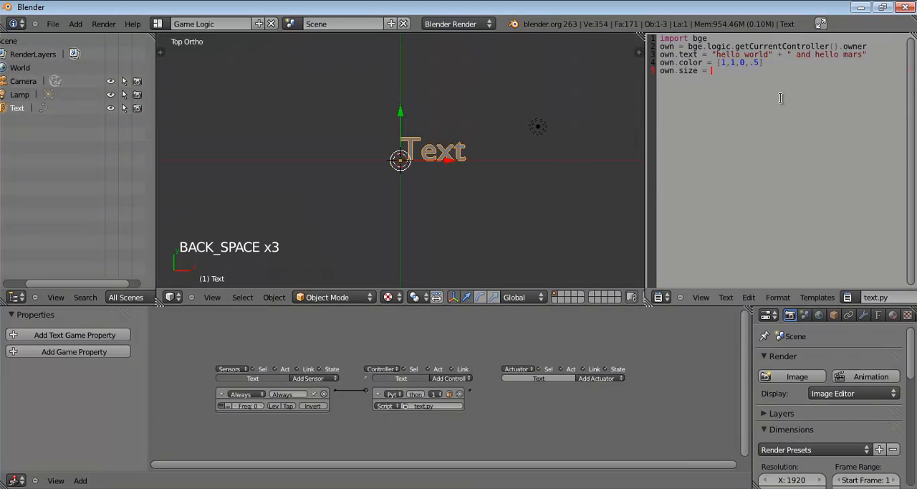
pyautogui.write('2')
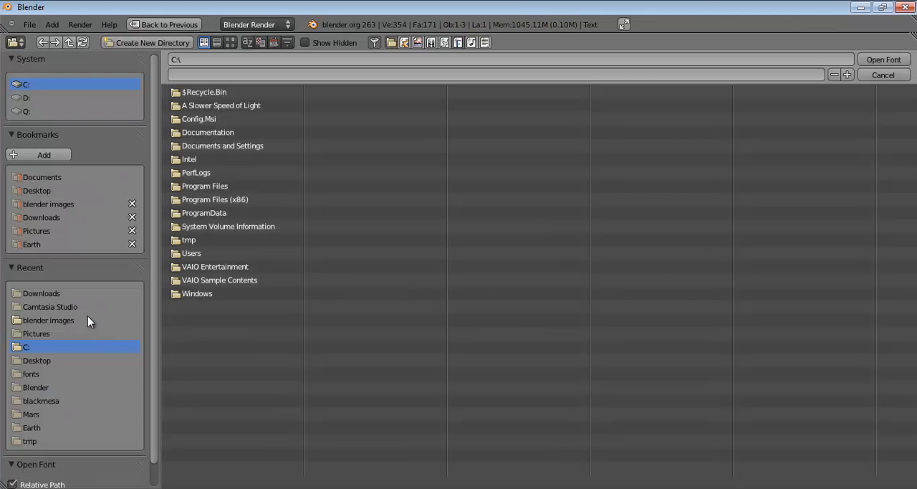
# - Browse into the Windows Fonts folder to load the Gulim font
pyautogui.doubleClick(30, 372)
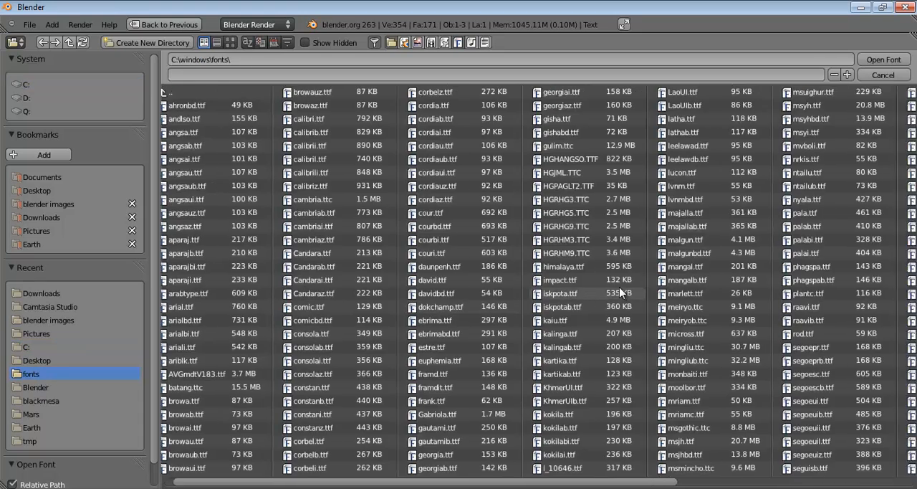
pyautogui.hscroll(3)
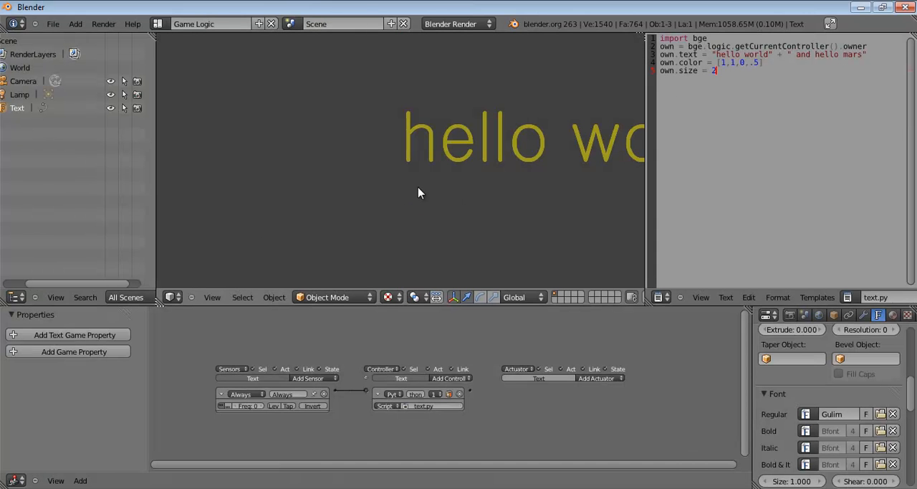
pyautogui.moveTo(427, 146)
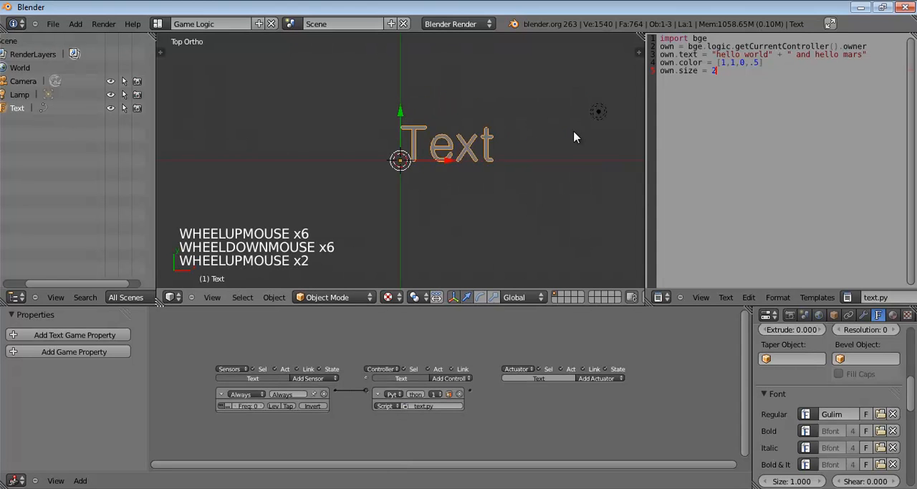
# - Cut the text line below size, clear its hello world strings, and begin str(
pyautogui.scroll(3)
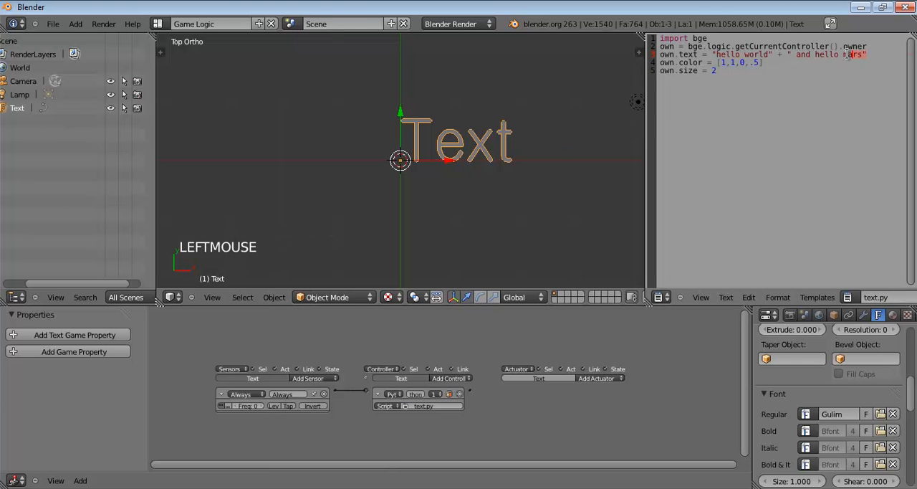
pyautogui.press('ctrl+x')
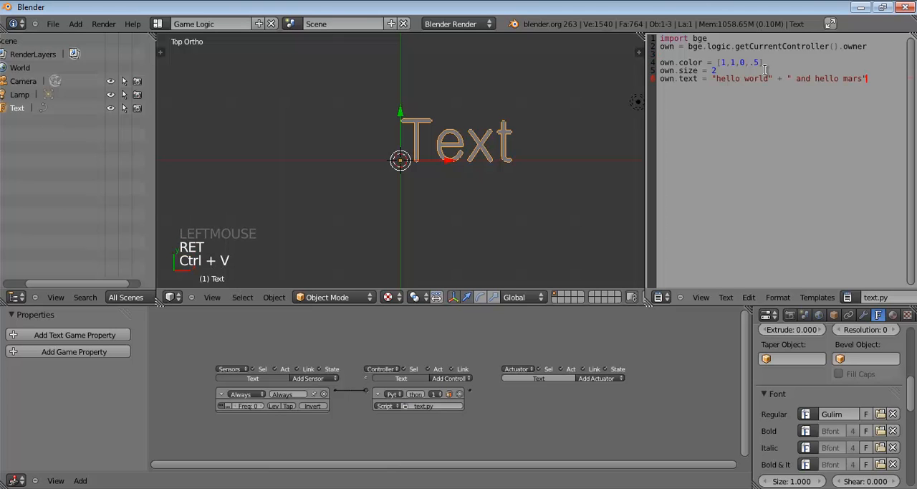
pyautogui.press('backspace')
pyautogui.write('own.text = "2')
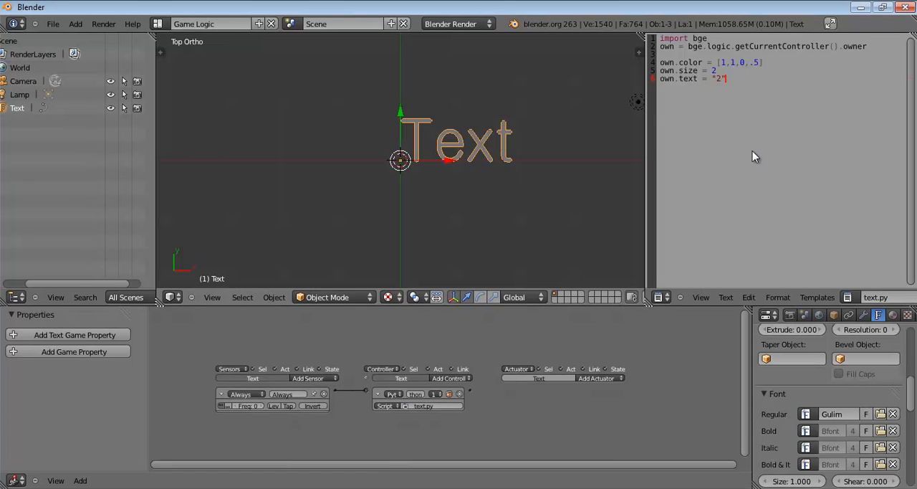
pyautogui.press('backspace')
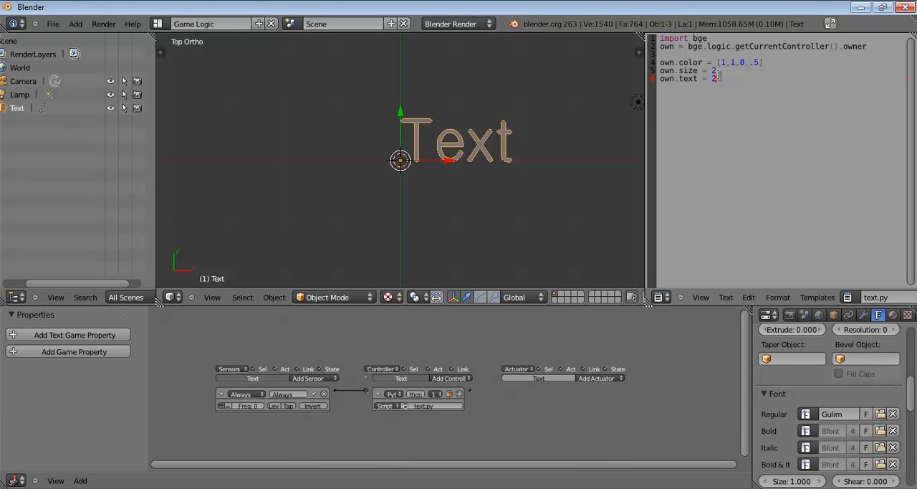
pyautogui.press('Backspace')
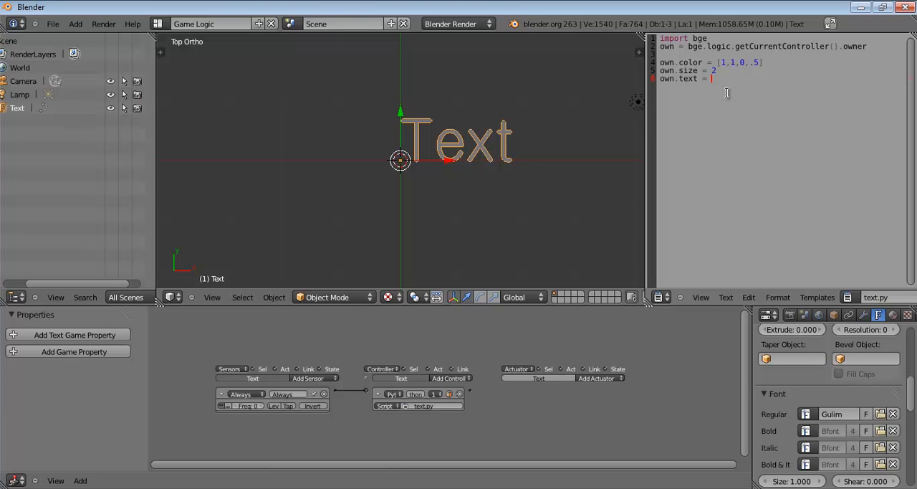
pyautogui.write('str(2')
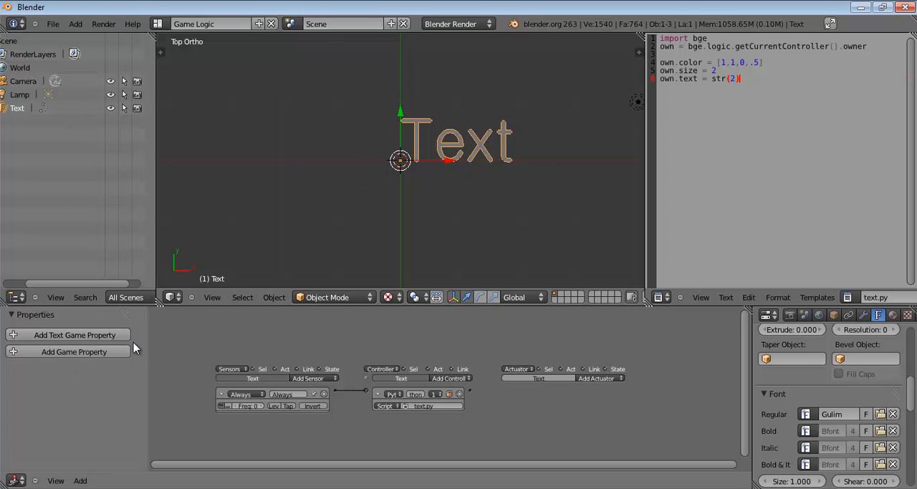
pyautogui.moveTo(89, 351)
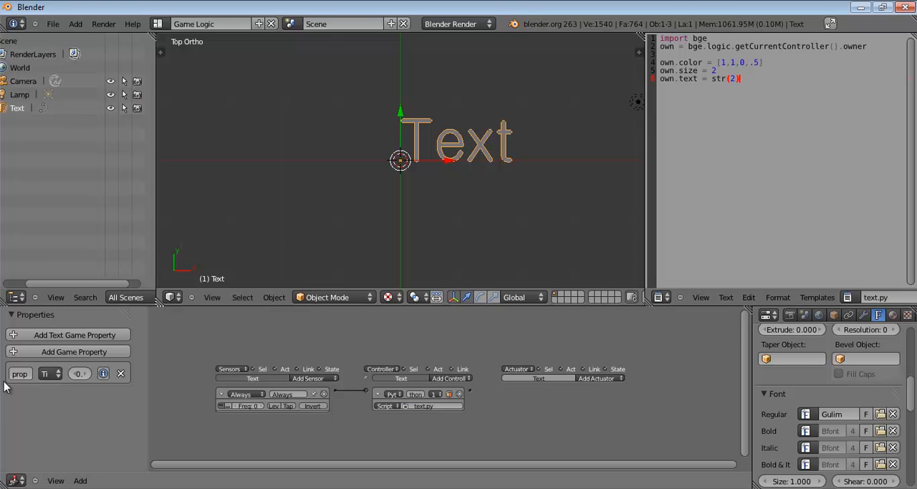
# - Make the script's text line read str(own['prop']) so the text shows the timer value
pyautogui.press('BackSpace')
pyautogui.write('own')
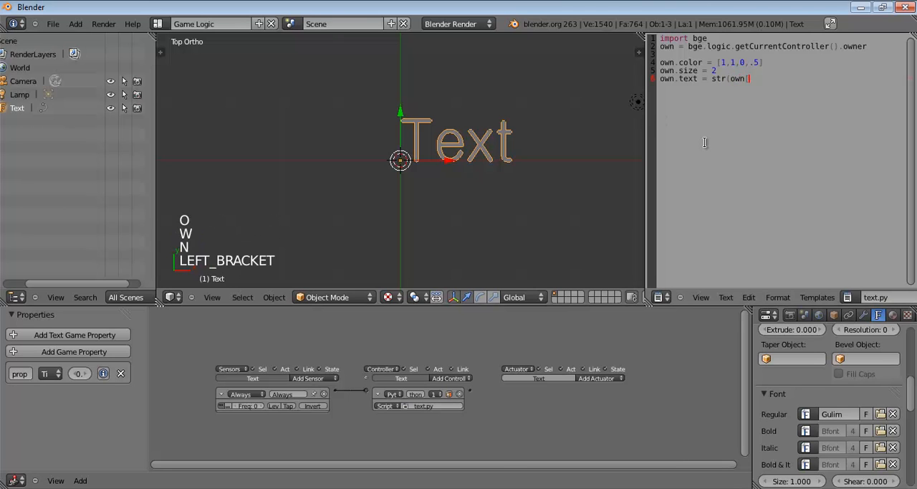
pyautogui.write("['prop'])")
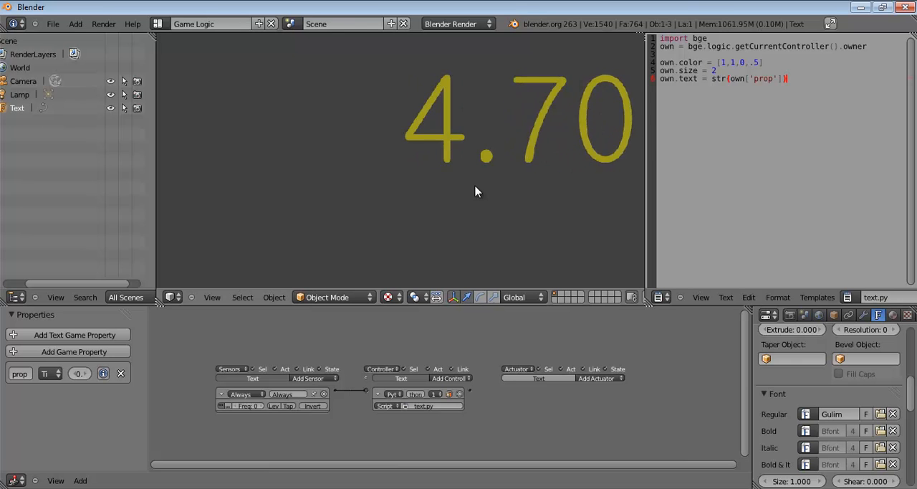
pyautogui.scroll(-3)
pyautogui.write('int(')
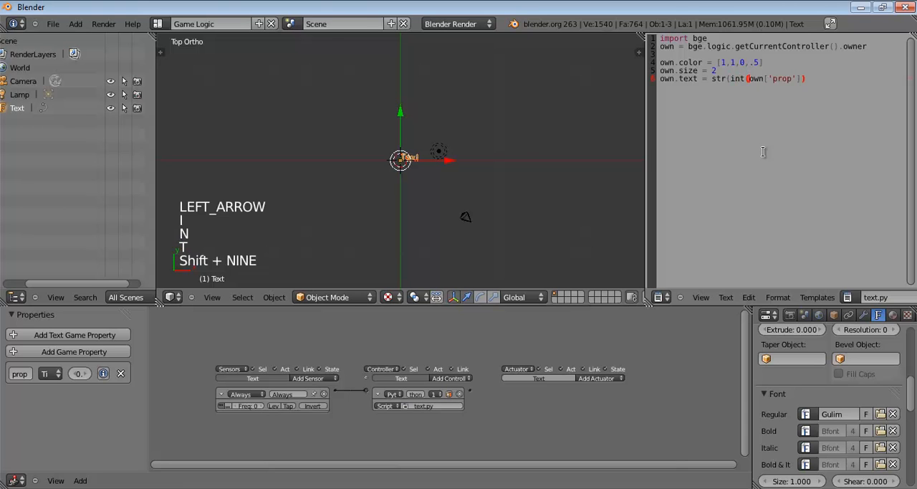
# - Change the text line to str(int(own['prop']))+" seconds" for a whole-number timer
pyautogui.press('Right')
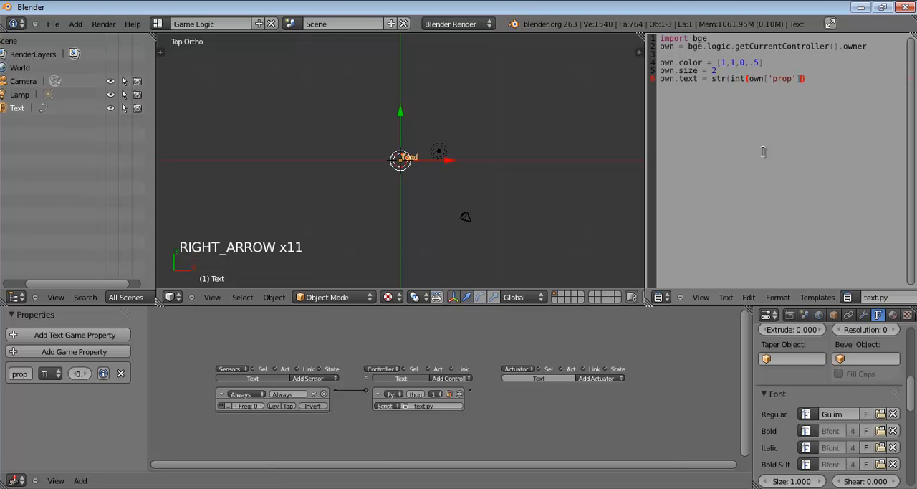
pyautogui.press('shift+0')
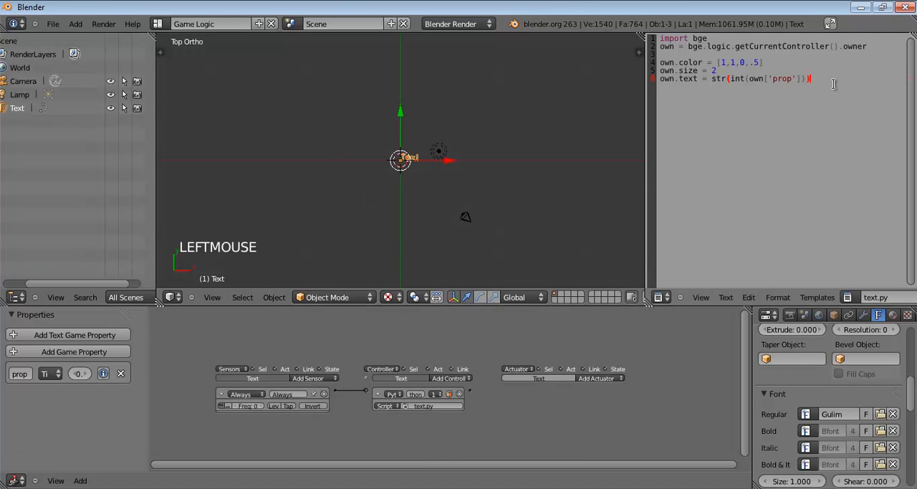
pyautogui.write('+"')
pyautogui.press('Return')
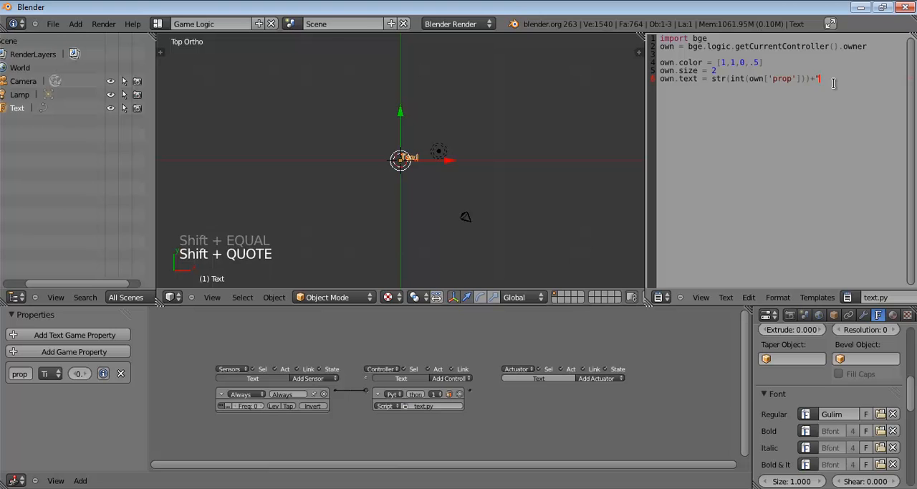
pyautogui.write('seconds')
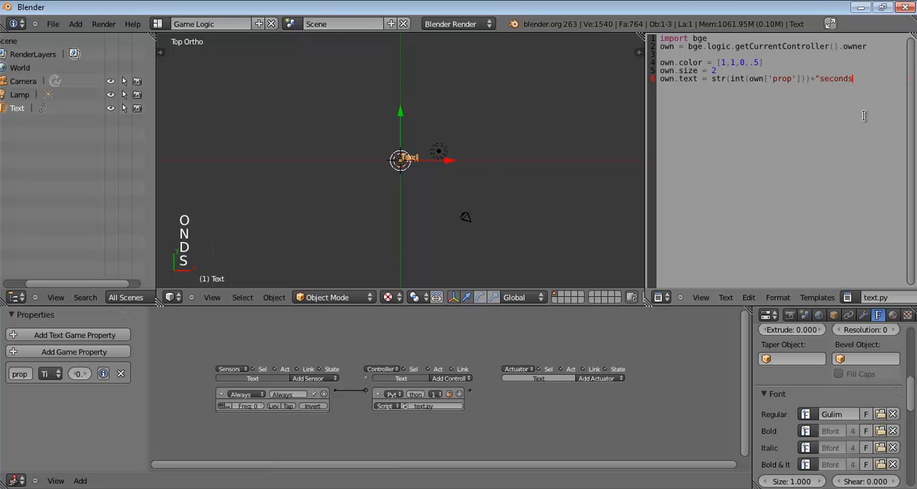
pyautogui.press("shift+'")
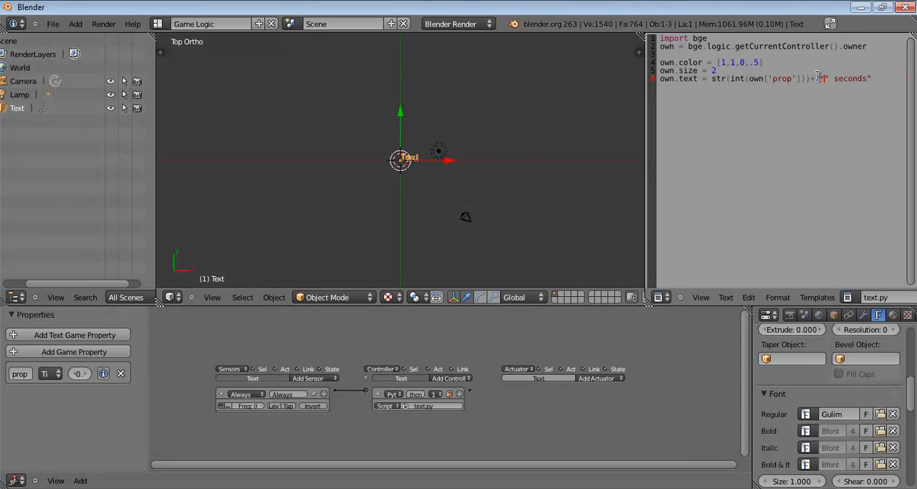
pyautogui.write('20')
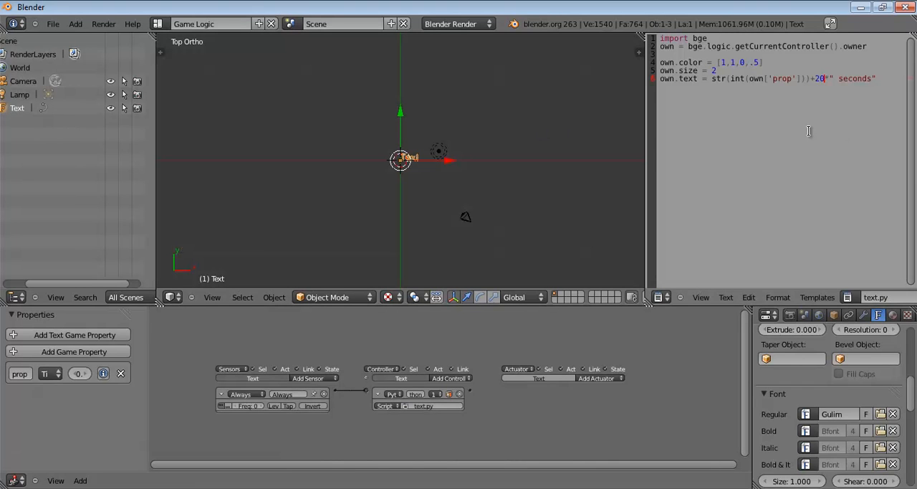
pyautogui.press('BackSpace')
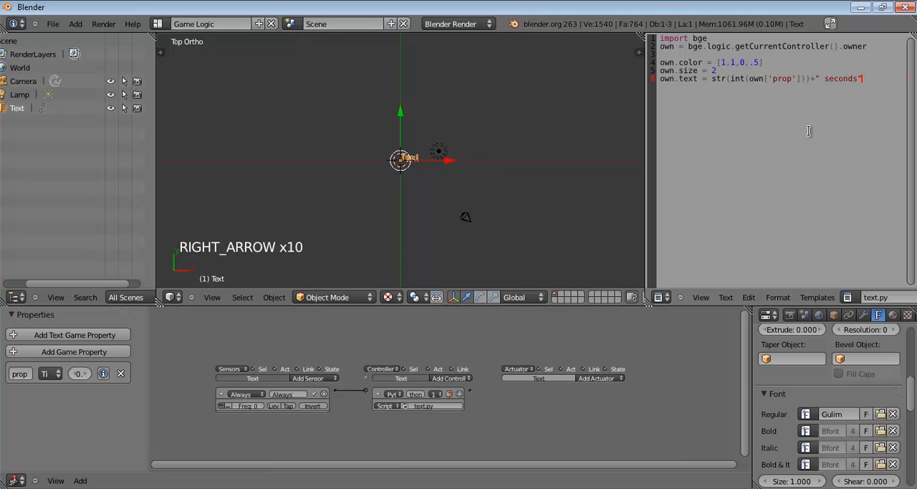
# - Insert \n before seconds in the string and test-run the game to see the two-line text
pyautogui.press('Left')
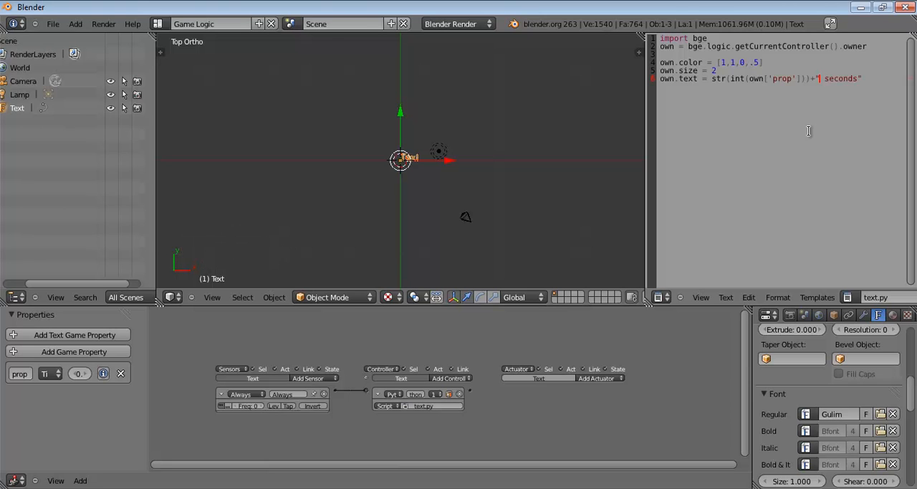
pyautogui.press('Right')
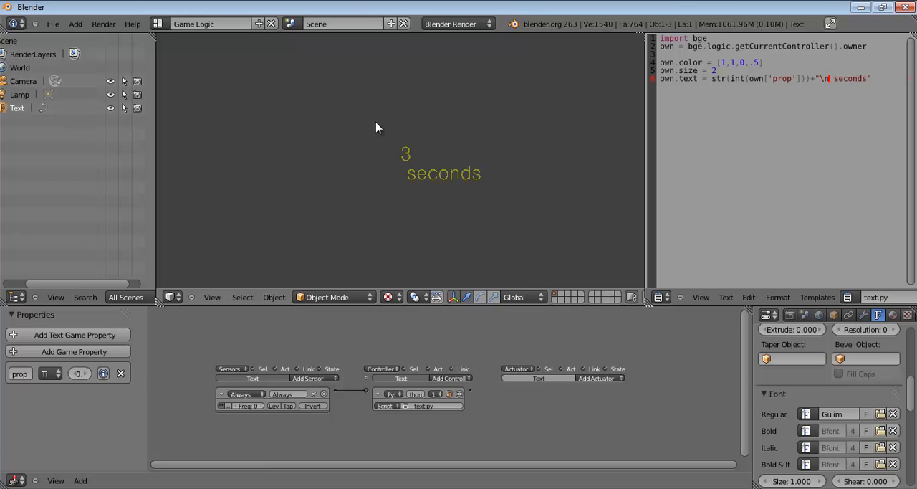
pyautogui.press('KP_7')
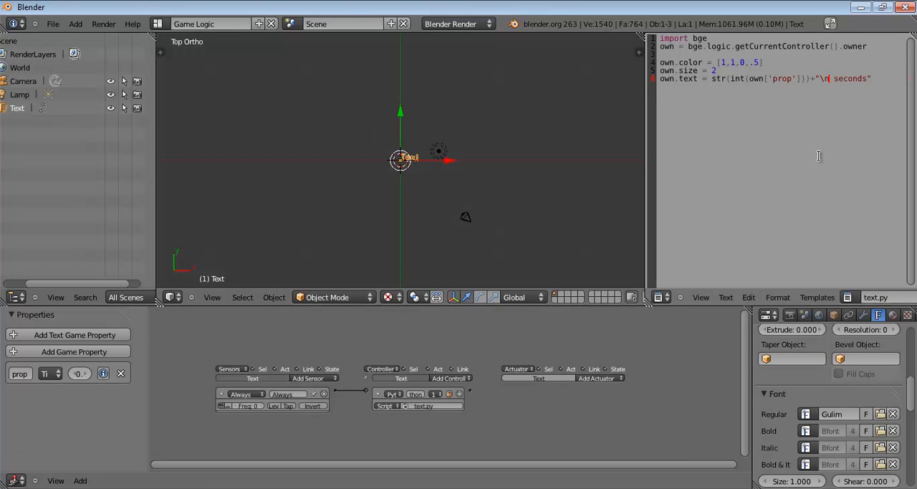
pyautogui.press('Right')
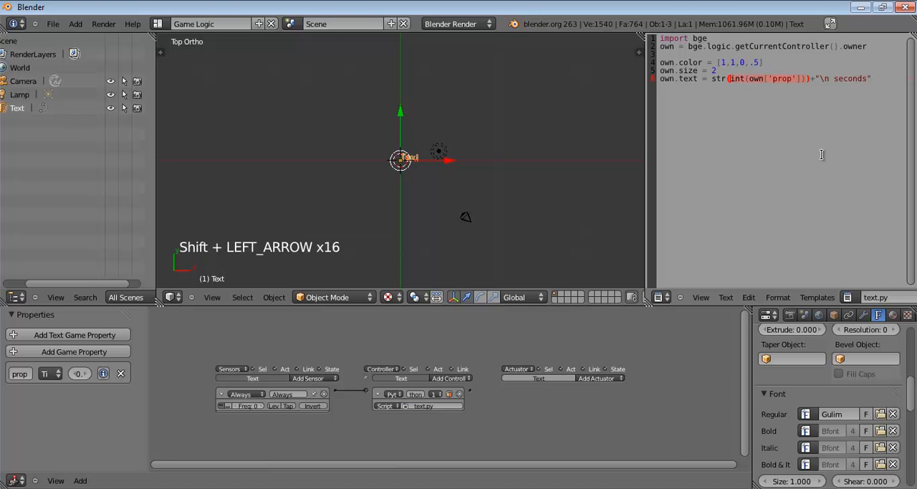
# - Copy int(own['prop']) and paste it as a subtracted second term inside str()
pyautogui.press('ctrl+c')
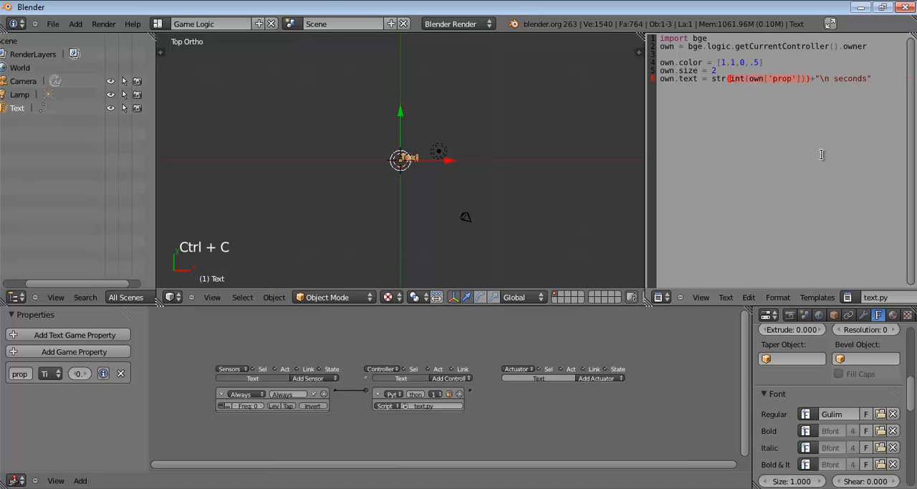
pyautogui.press('ctrl+v')
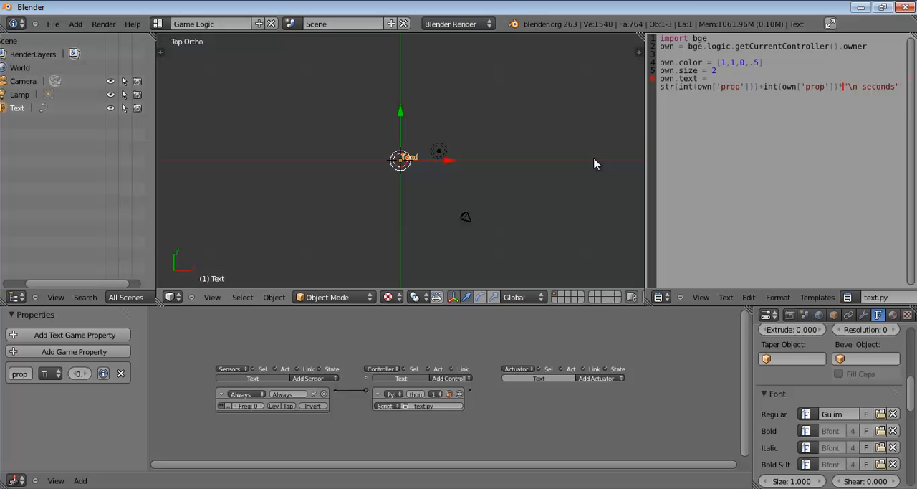
pyautogui.scroll(3)
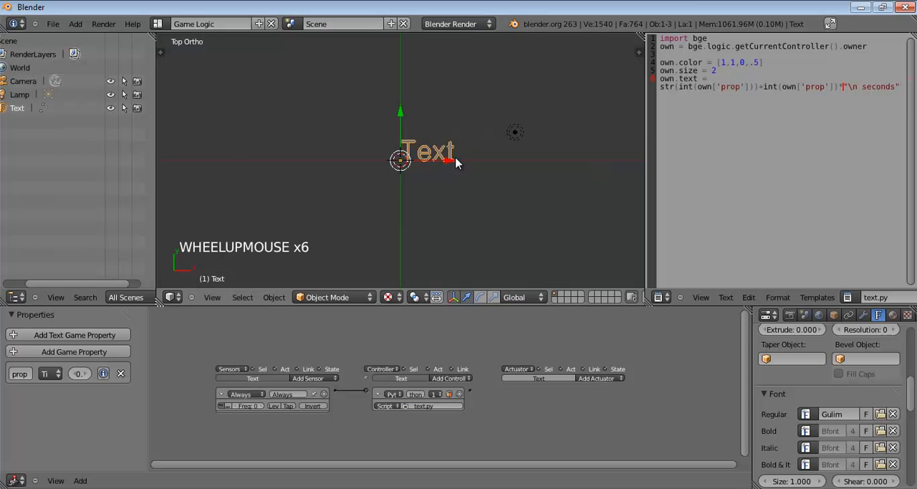
pyautogui.scroll(-3)
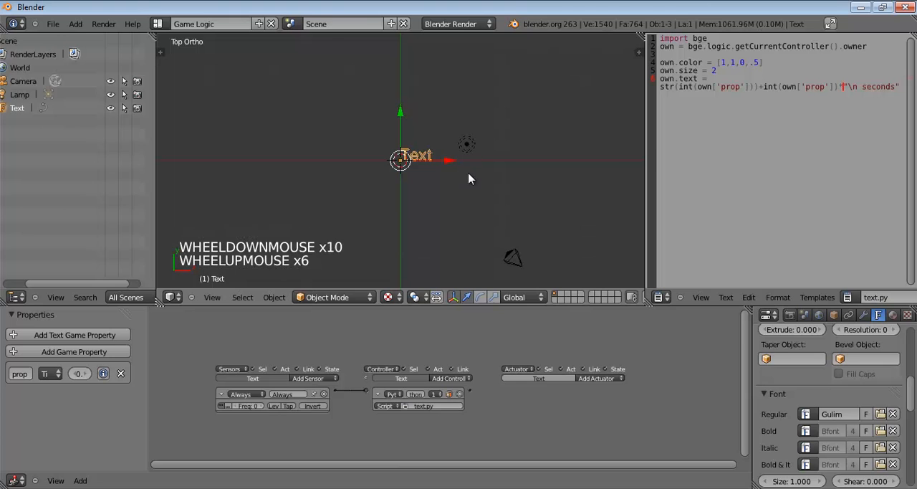